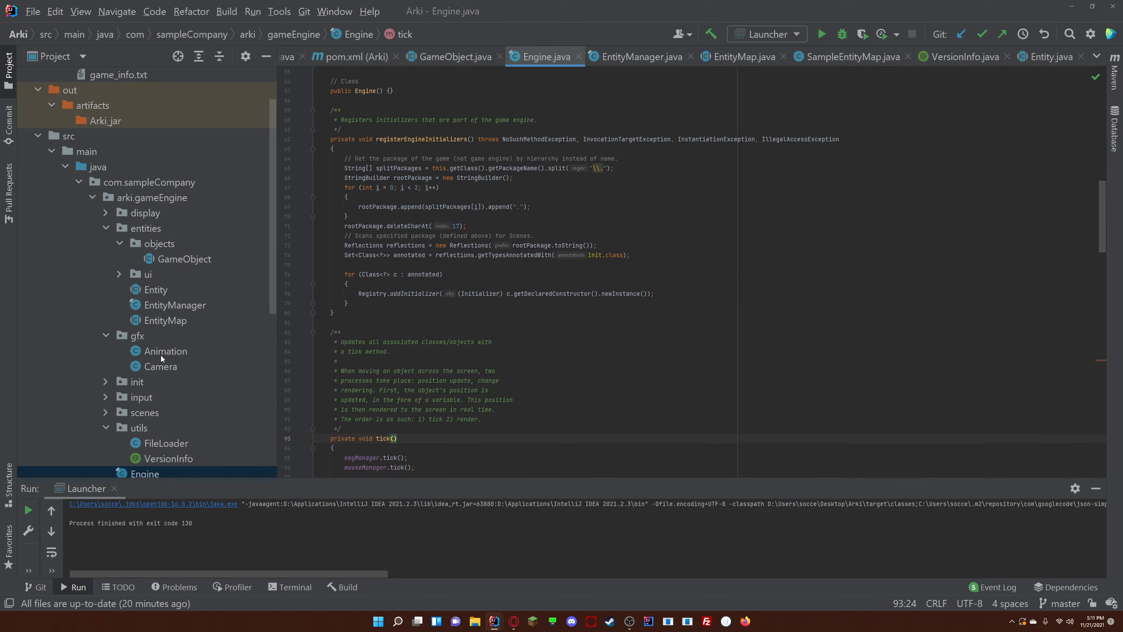
# Open SampleObjects from the sample game's objects package and inspect its GameObject superclass
pyautogui.doubleClick(164, 351)
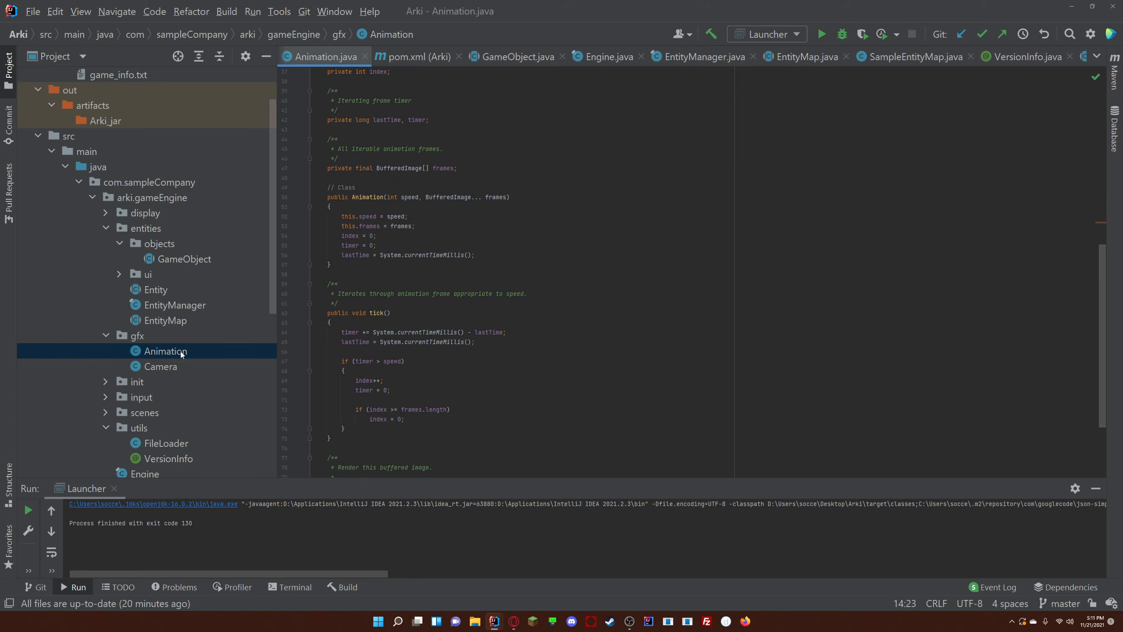
pyautogui.click(162, 366)
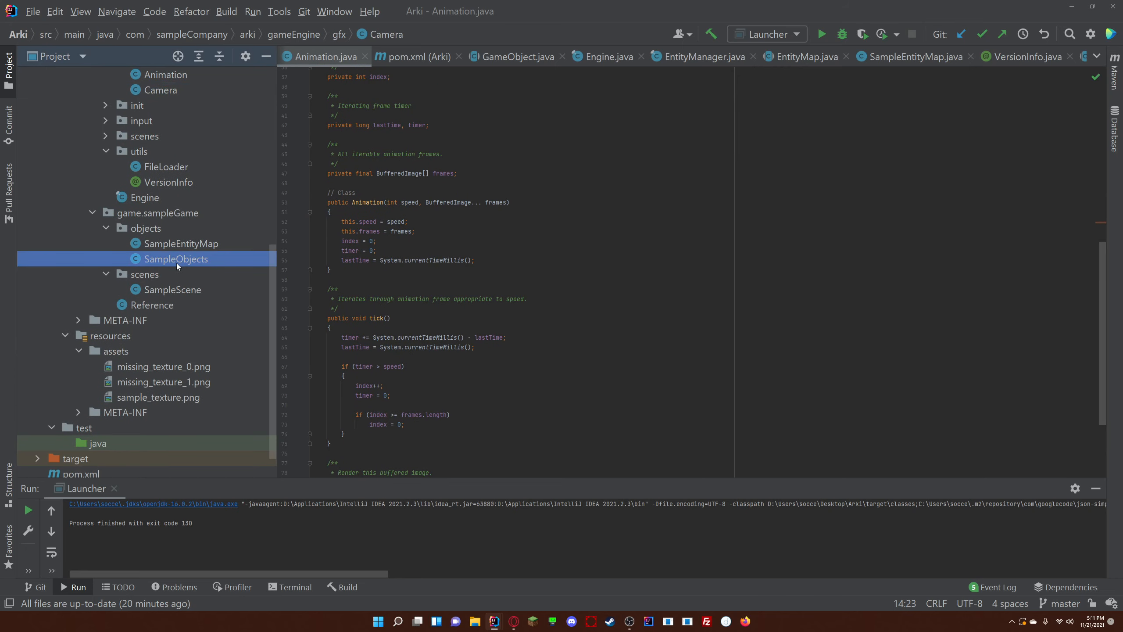
pyautogui.doubleClick(175, 259)
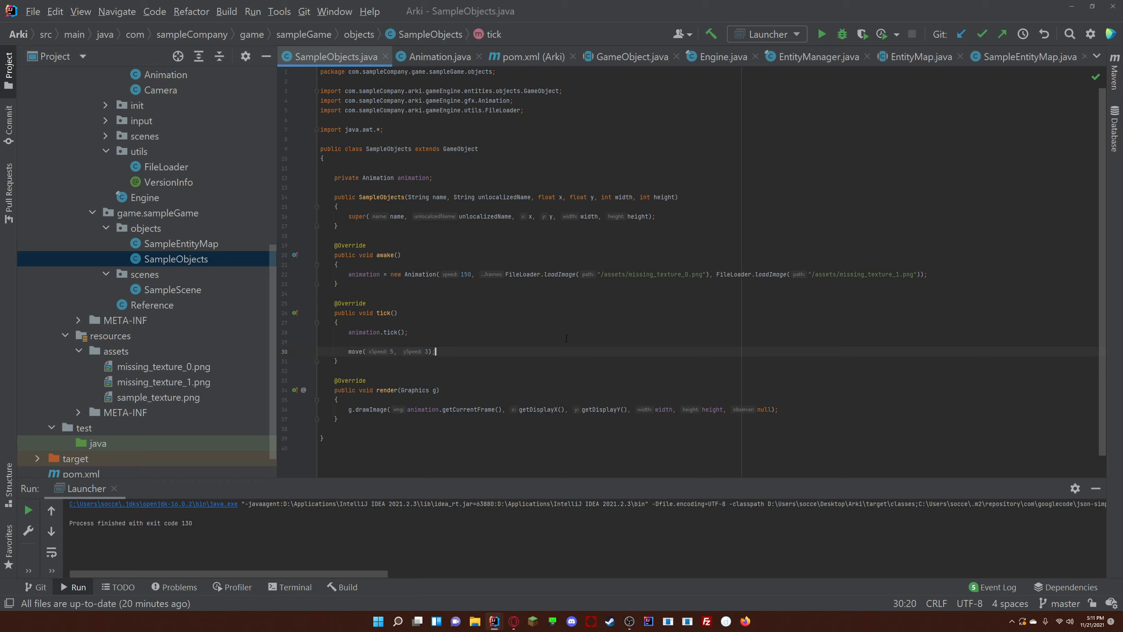
pyautogui.doubleClick(460, 149)
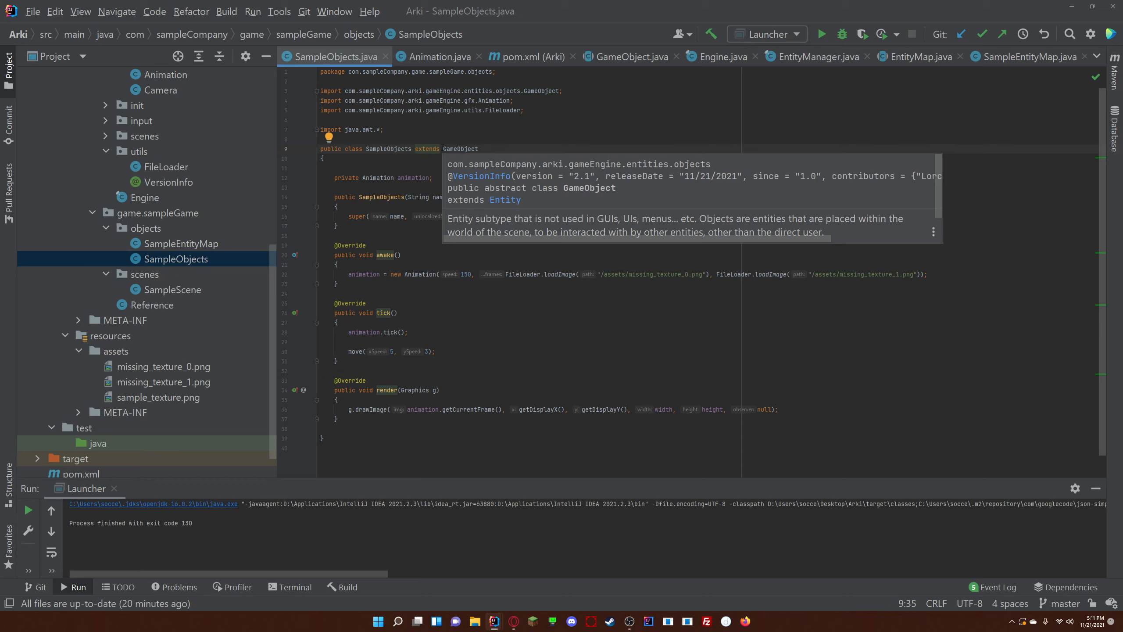
pyautogui.moveTo(474, 138)
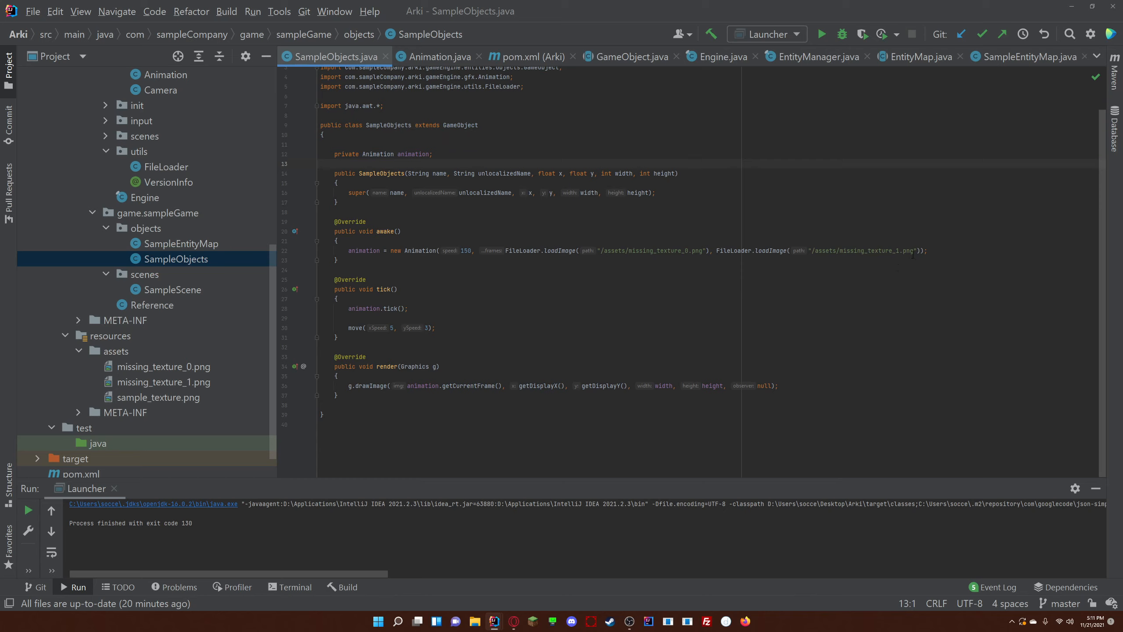
pyautogui.doubleClick(466, 250)
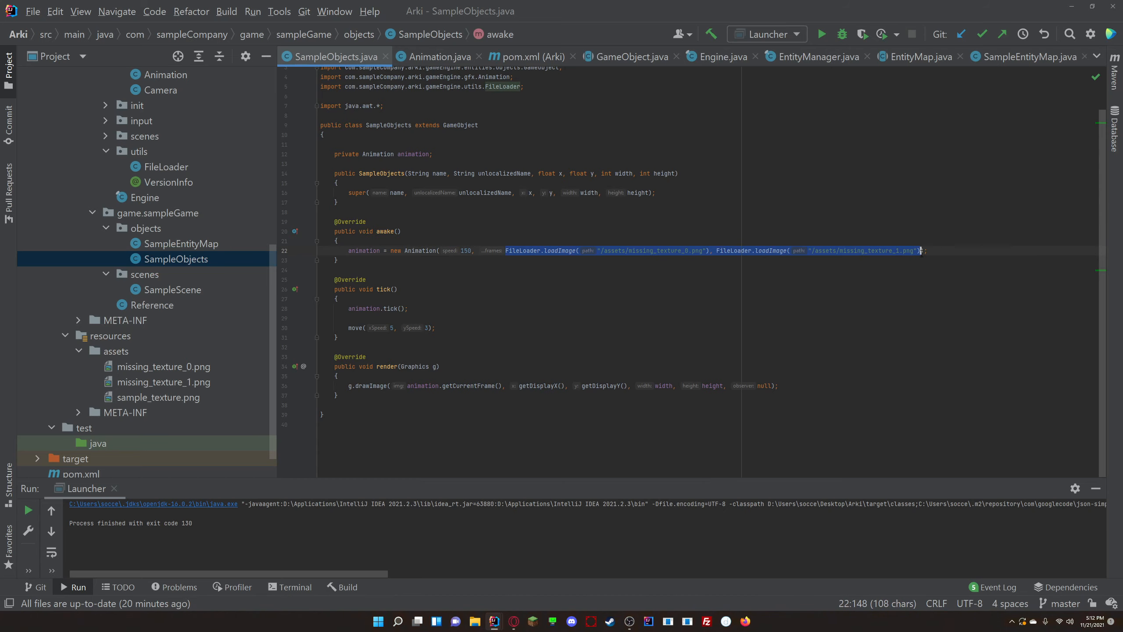
pyautogui.click(919, 250)
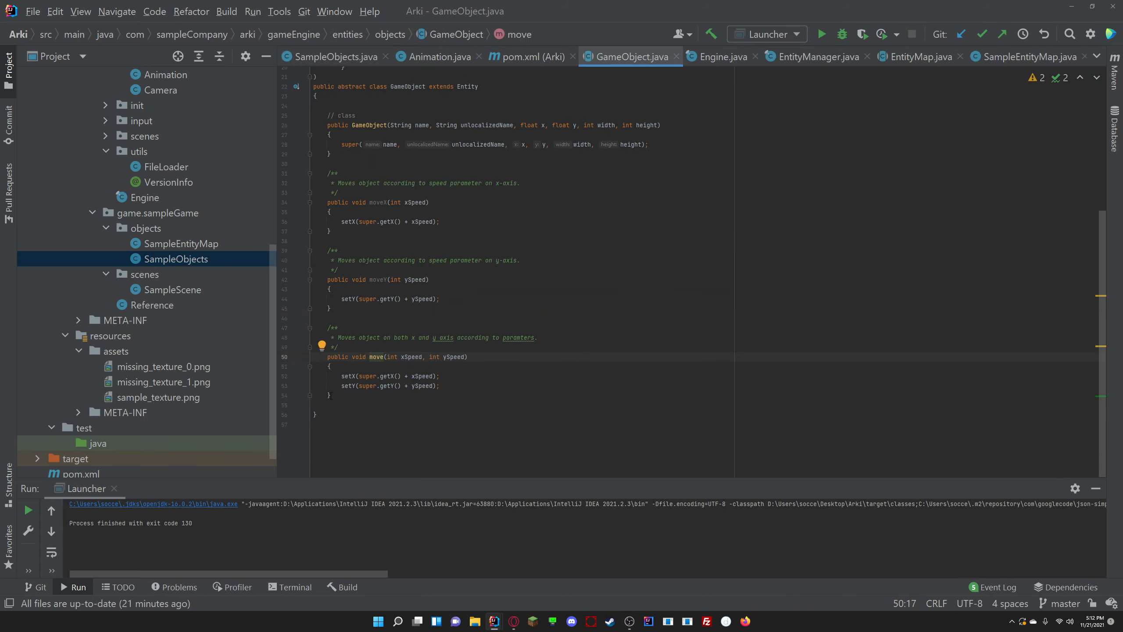
pyautogui.click(336, 56)
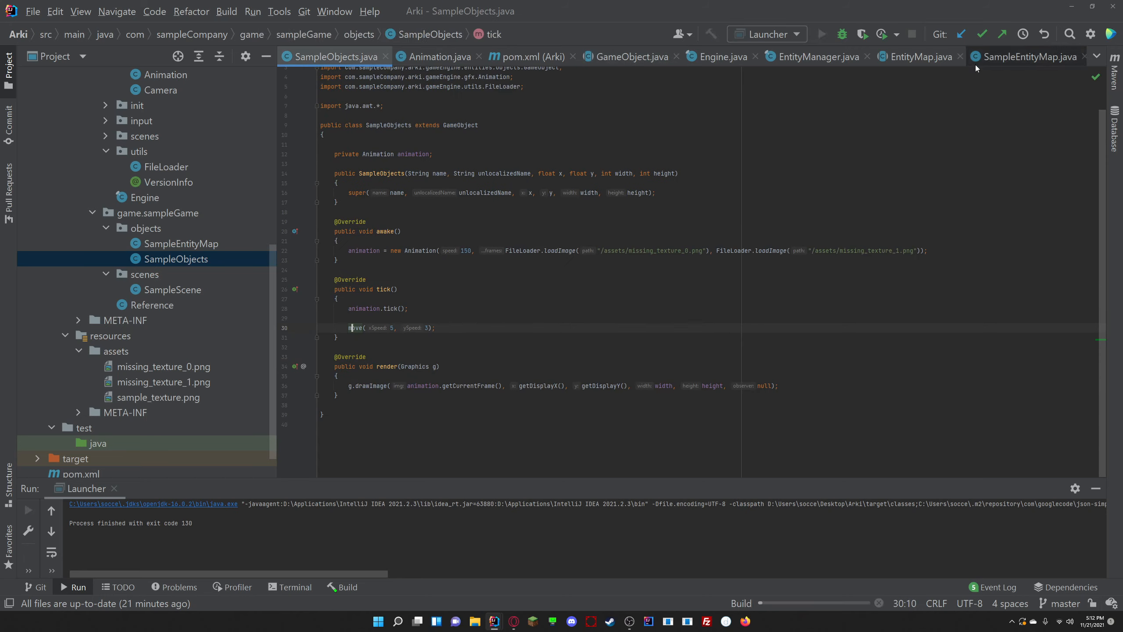
# Run the Launcher, stop it, then rerun the Sample Game with the move(5, 3) call disabled
pyautogui.click(822, 34)
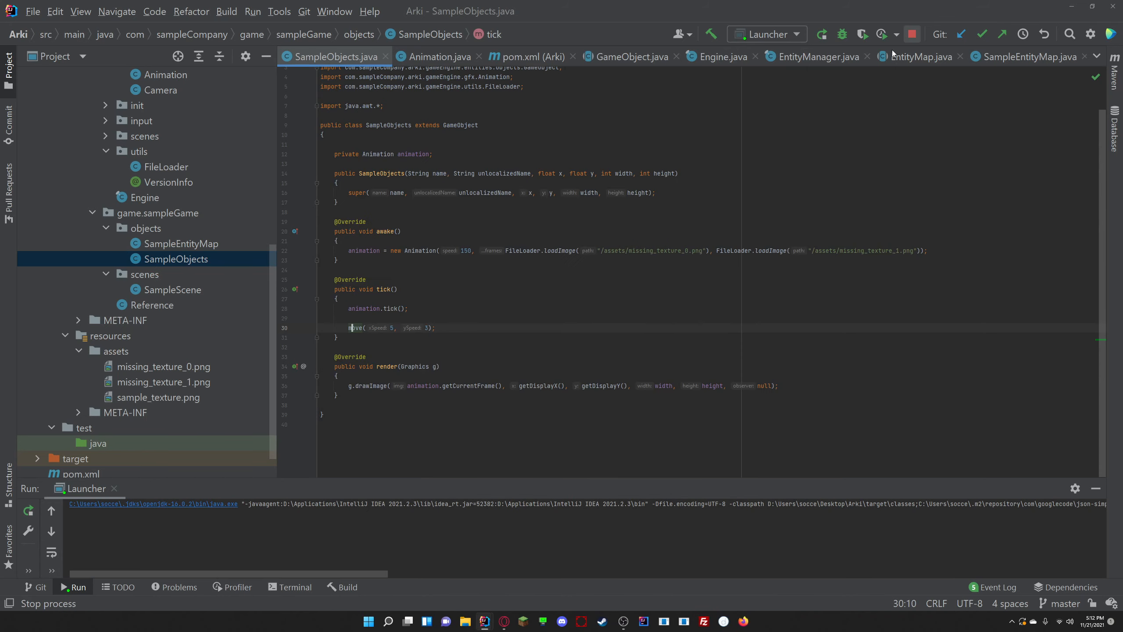
pyautogui.click(912, 34)
pyautogui.write('//')
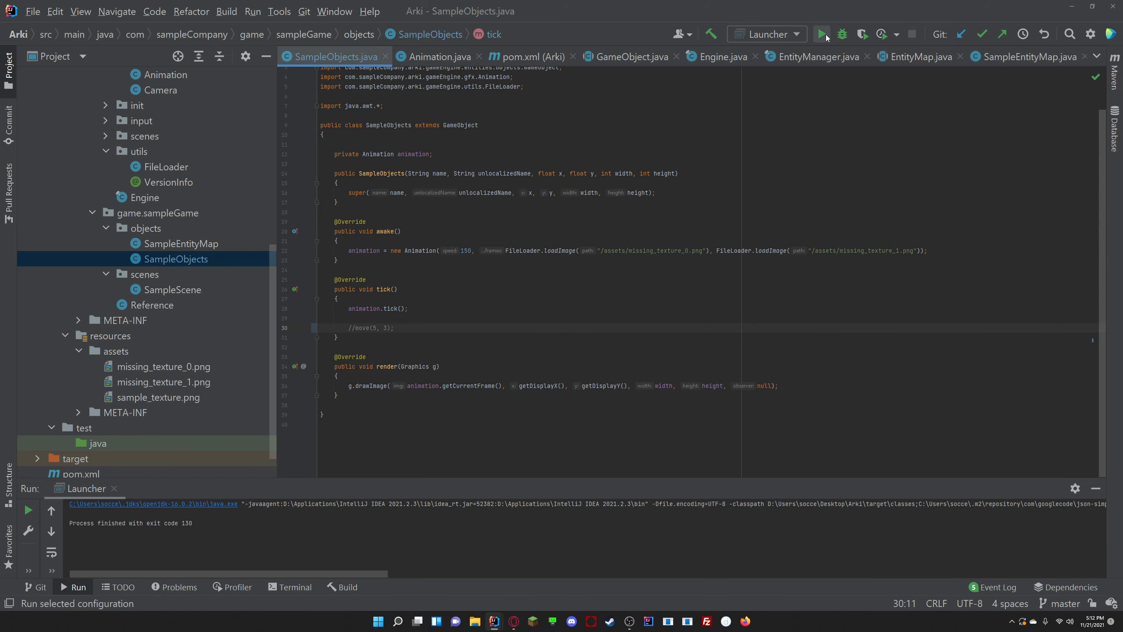
pyautogui.click(821, 34)
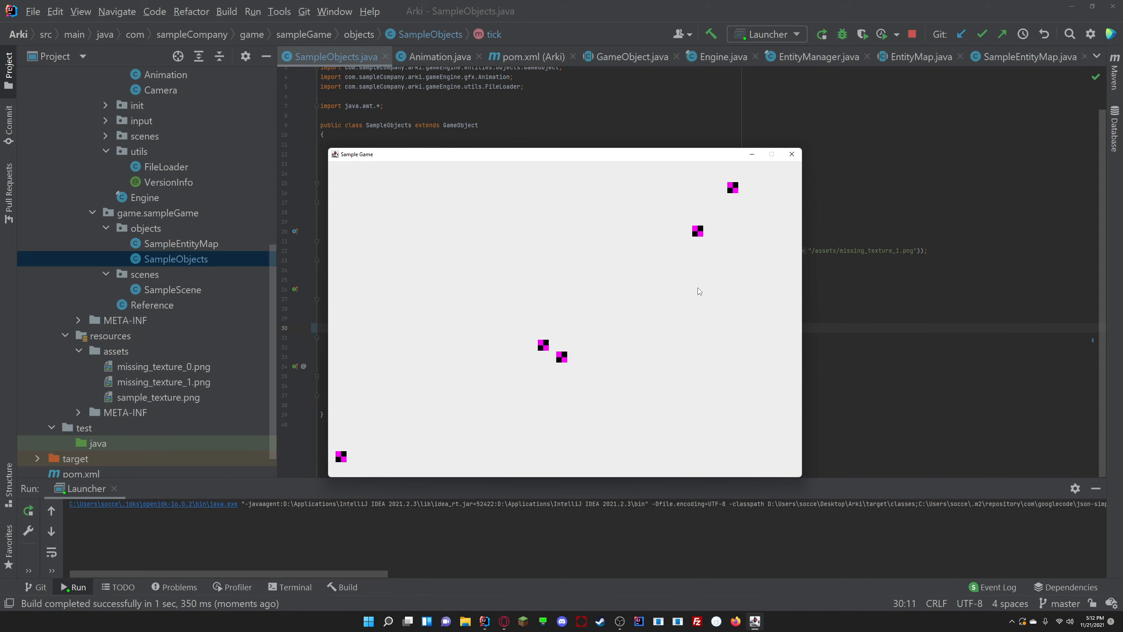
pyautogui.click(822, 33)
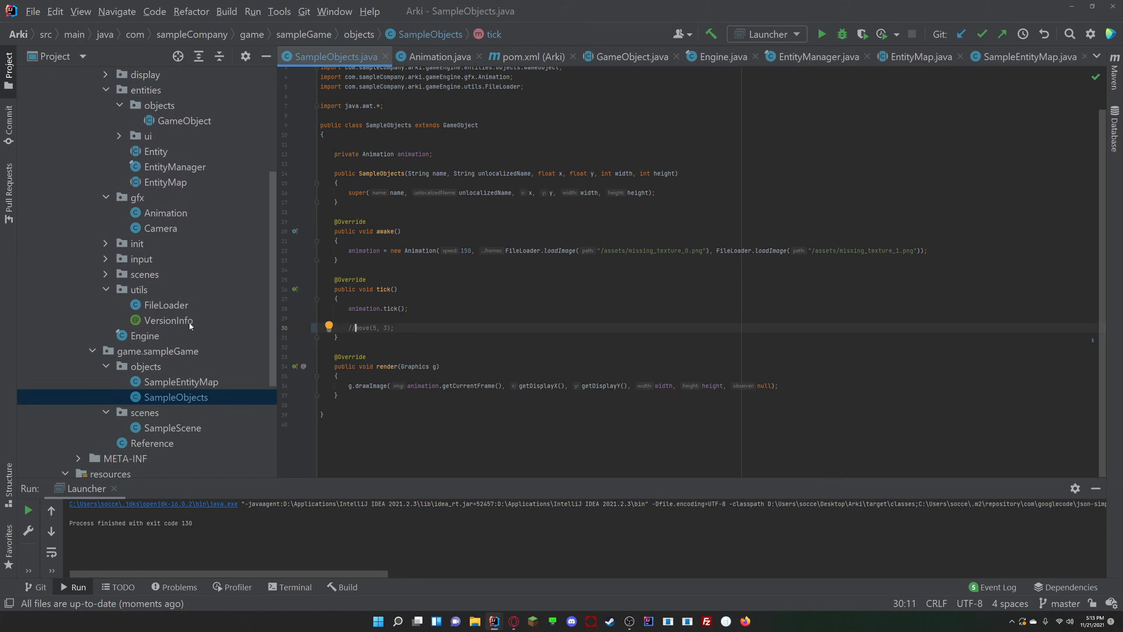
pyautogui.moveTo(190, 311)
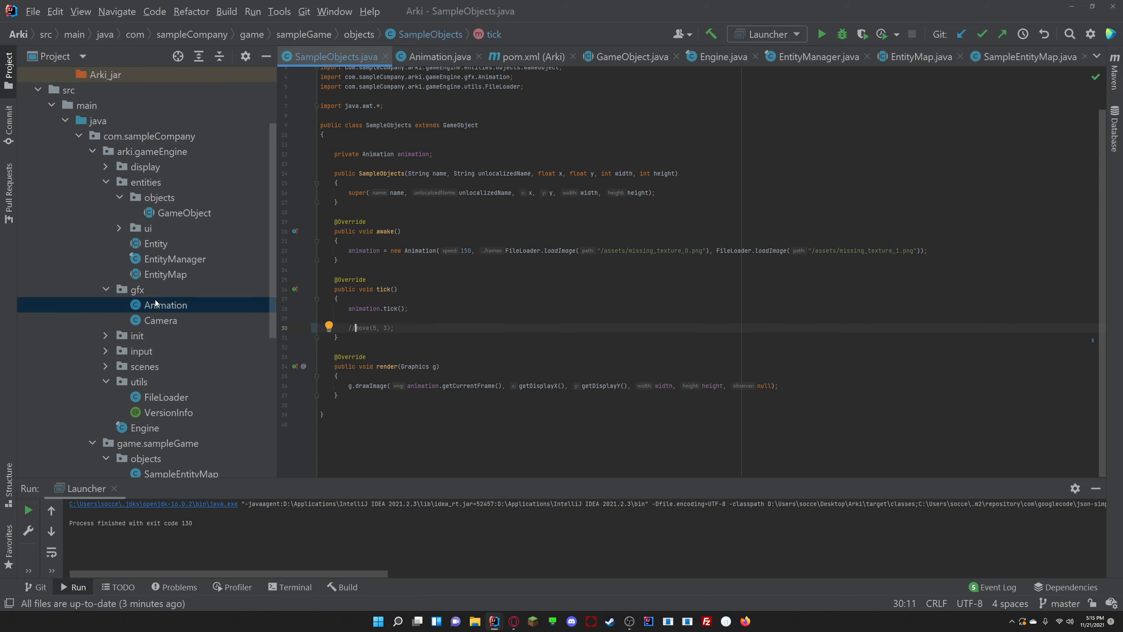
# Bring up the Animation class source from the engine's gfx package
pyautogui.click(440, 56)
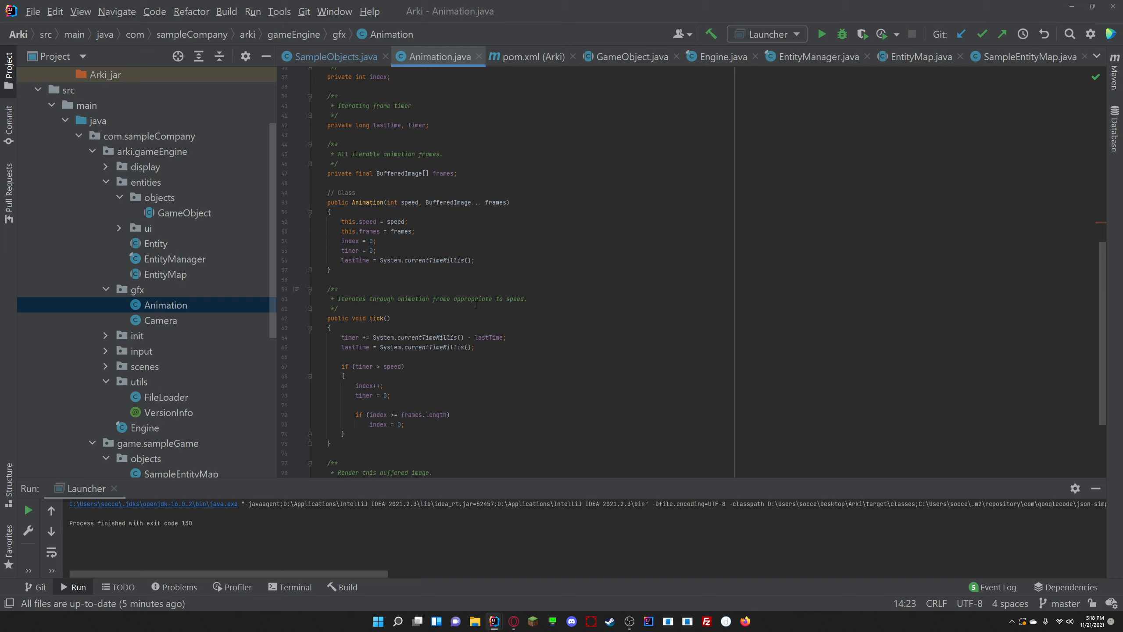
# Scroll Animation.java down toward its tick() method
pyautogui.scroll(-3)
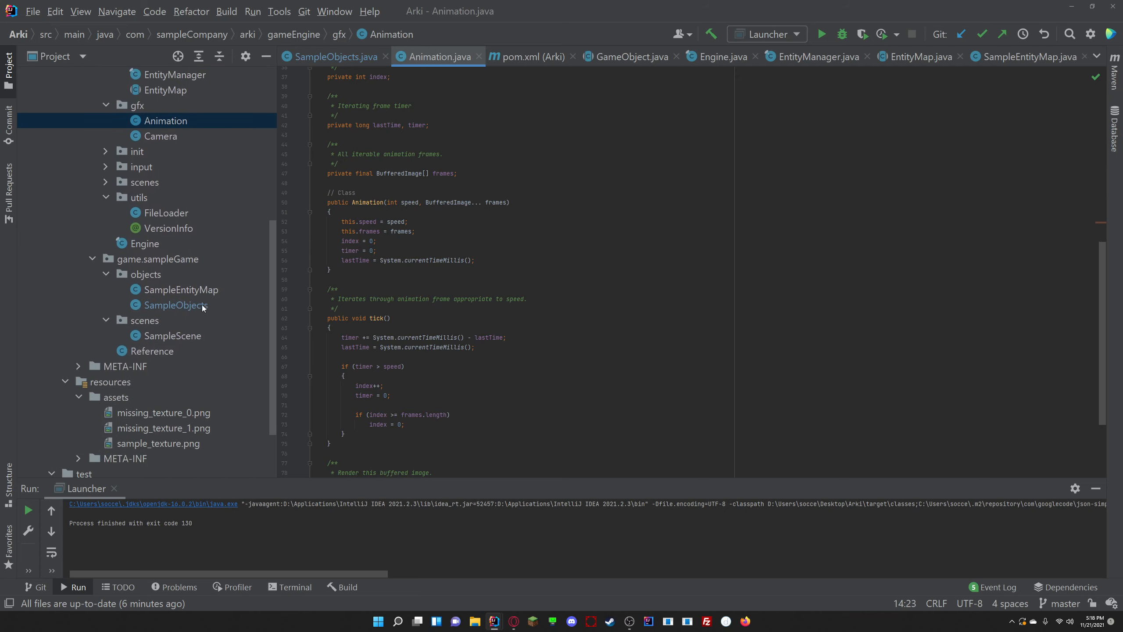
pyautogui.moveTo(196, 278)
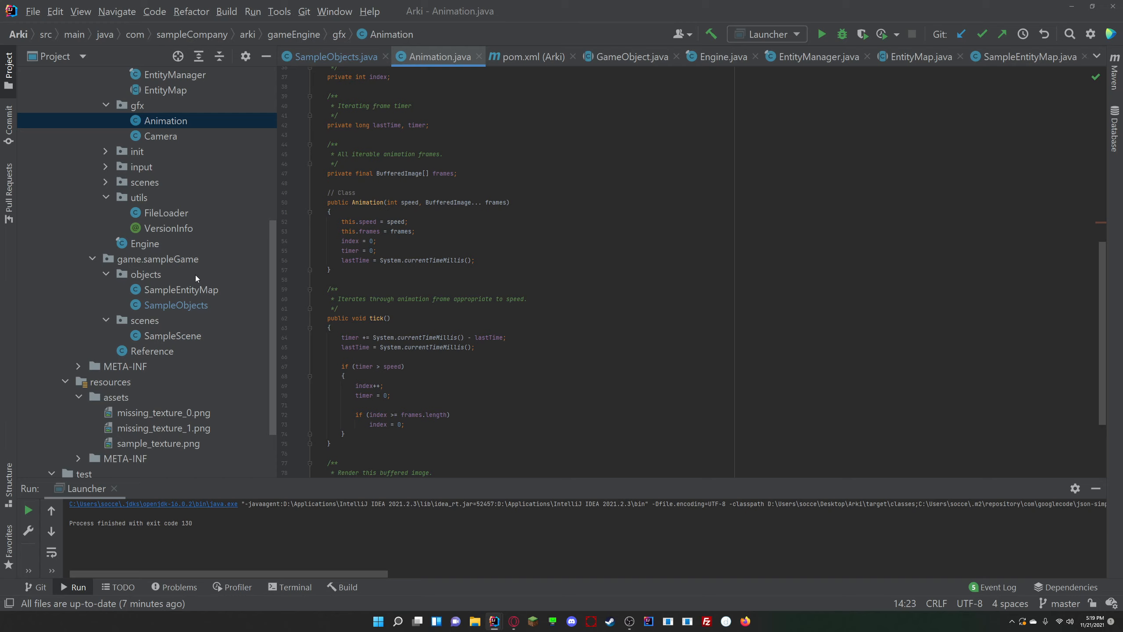
pyautogui.moveTo(491, 247)
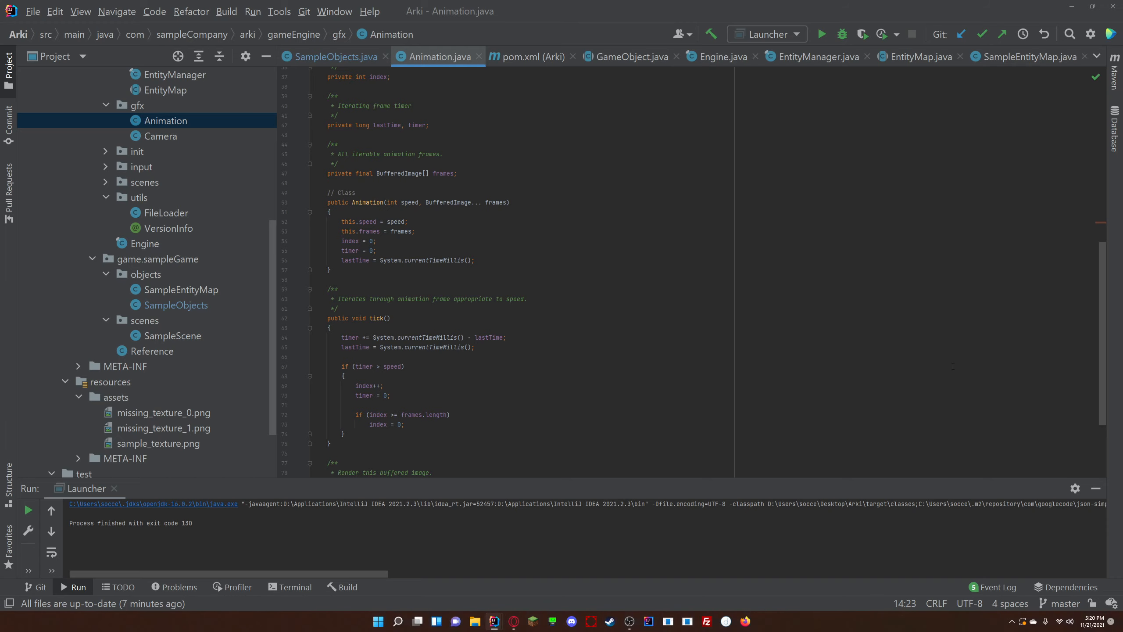
pyautogui.moveTo(871, 427)
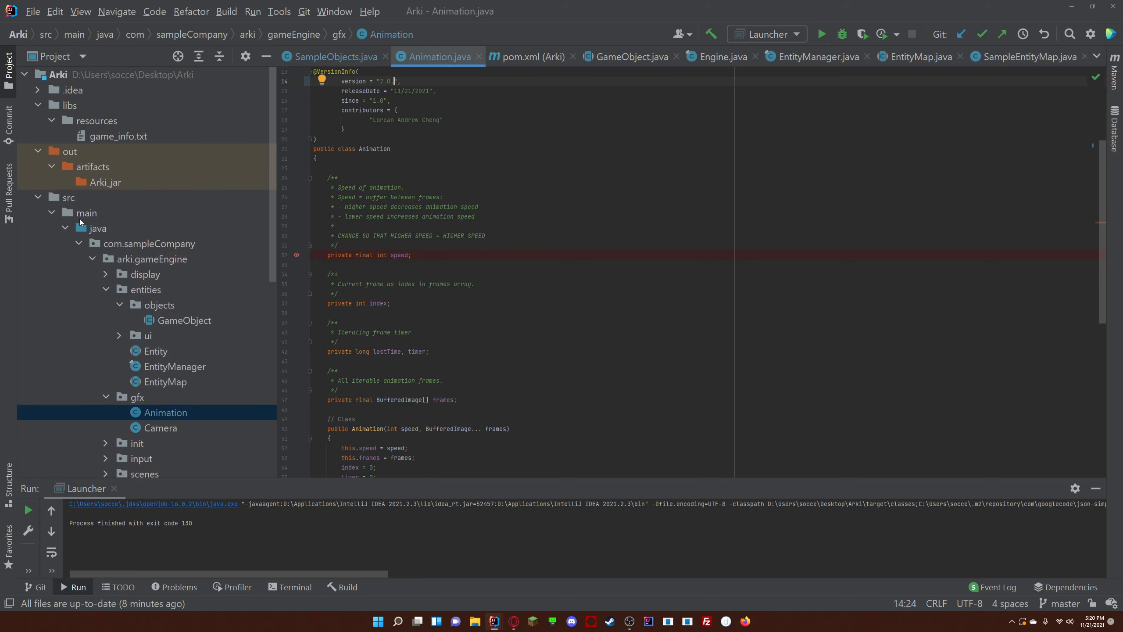
pyautogui.moveTo(251, 263)
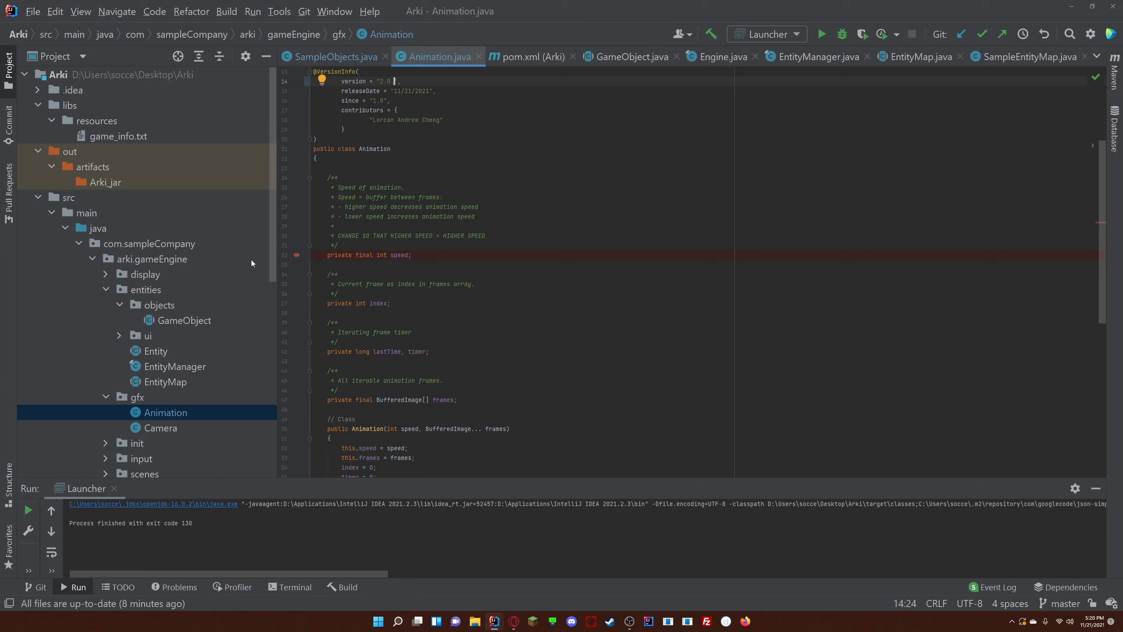
pyautogui.moveTo(244, 256)
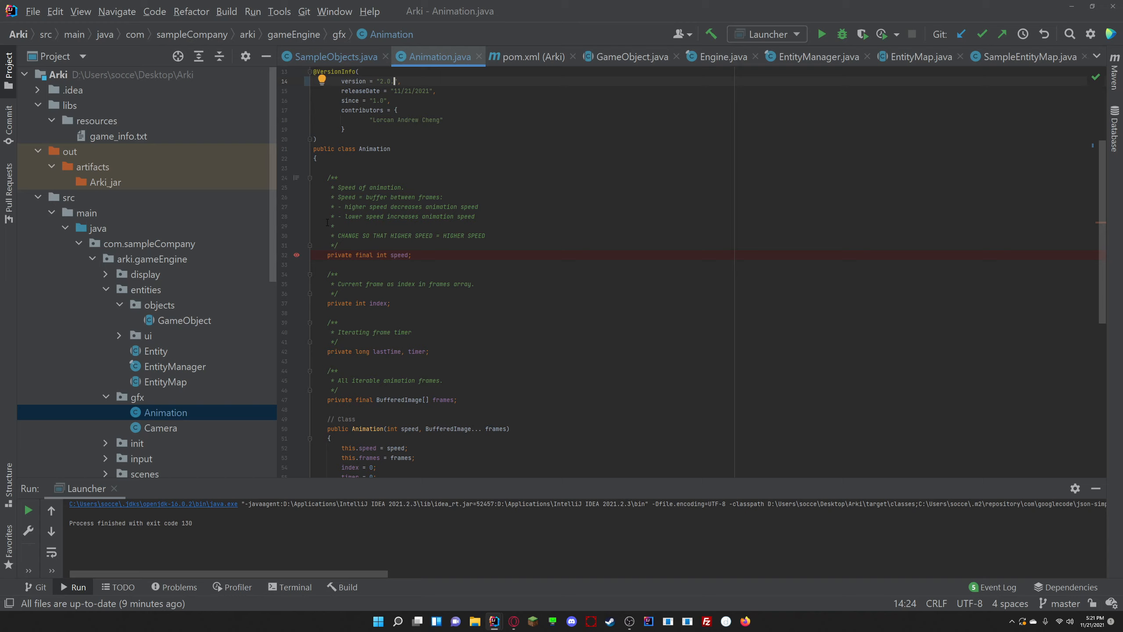
pyautogui.write(',')
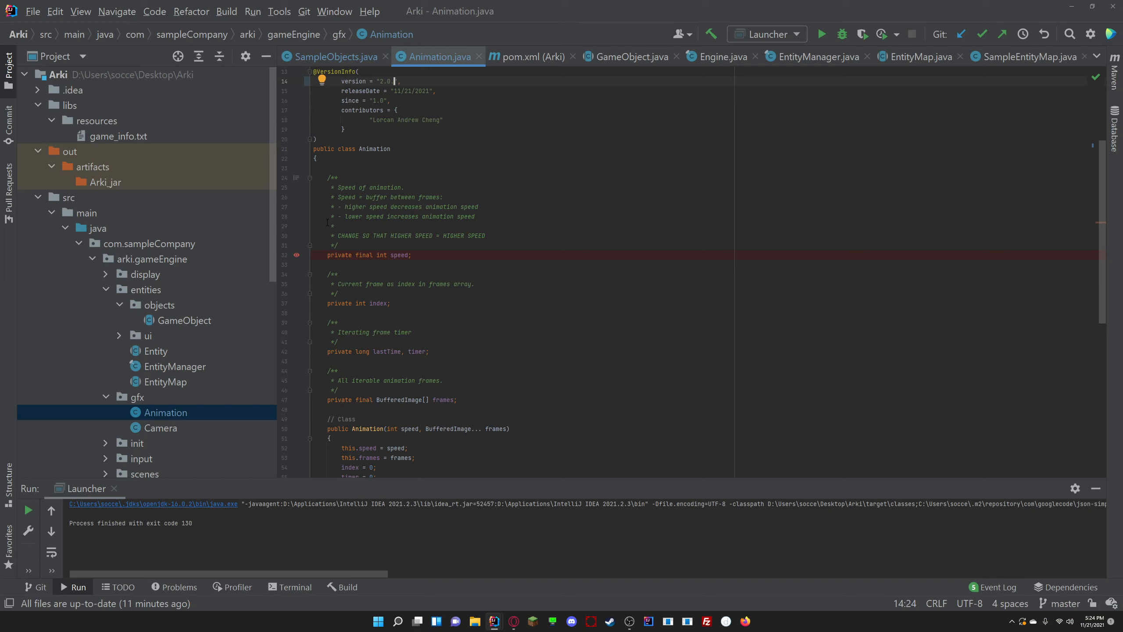
pyautogui.write('0')
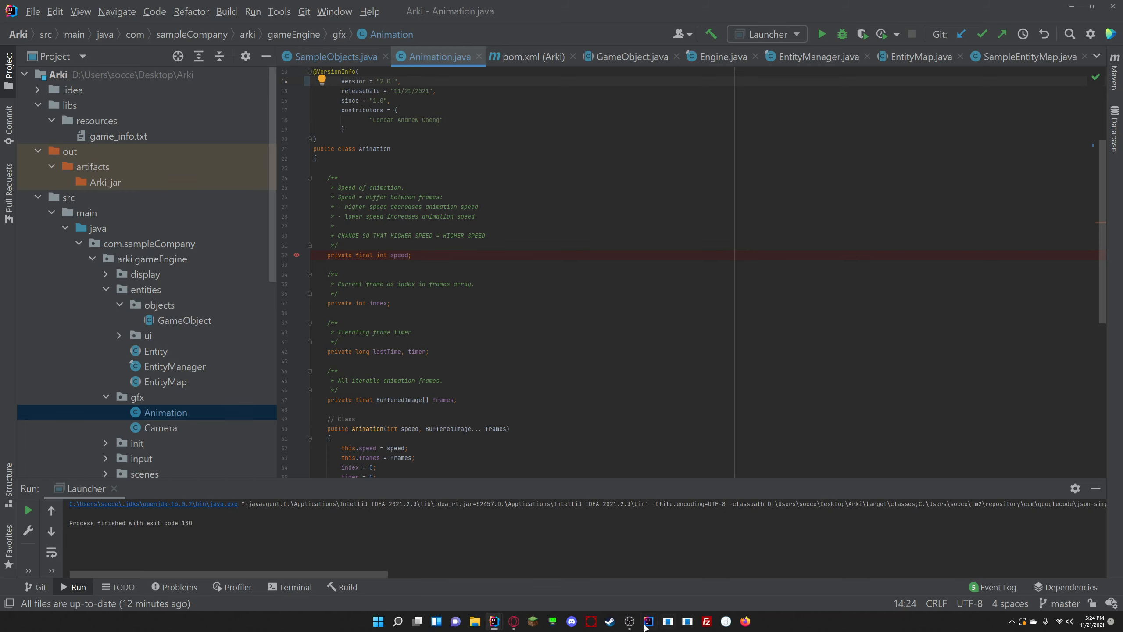
pyautogui.click(647, 621)
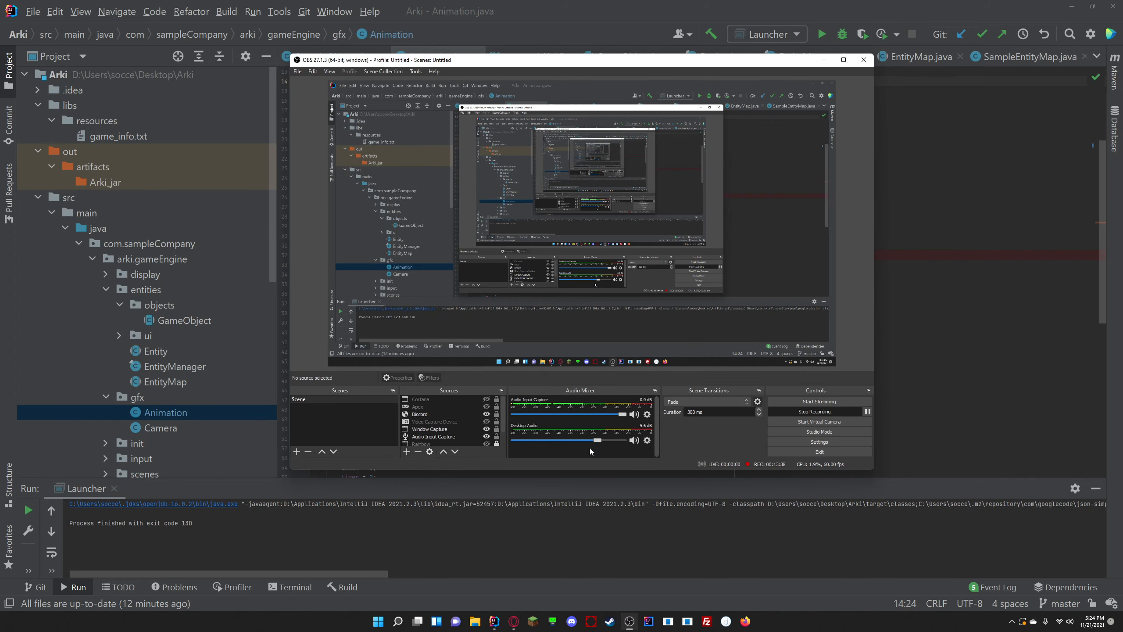
pyautogui.moveTo(860, 267)
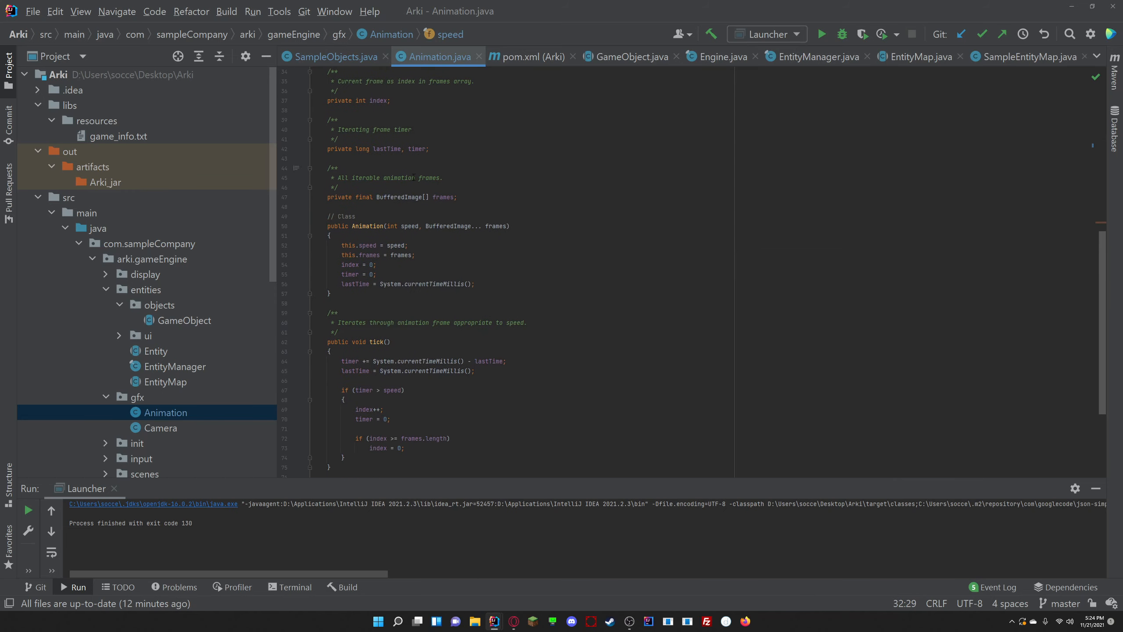
pyautogui.moveTo(451, 5)
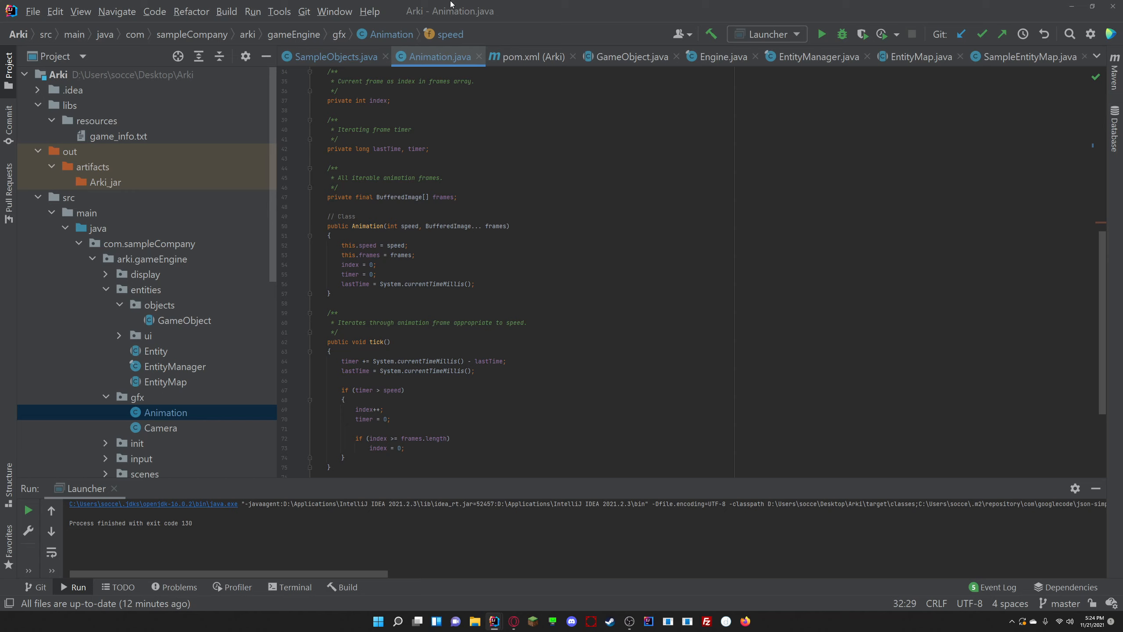
pyautogui.click(512, 622)
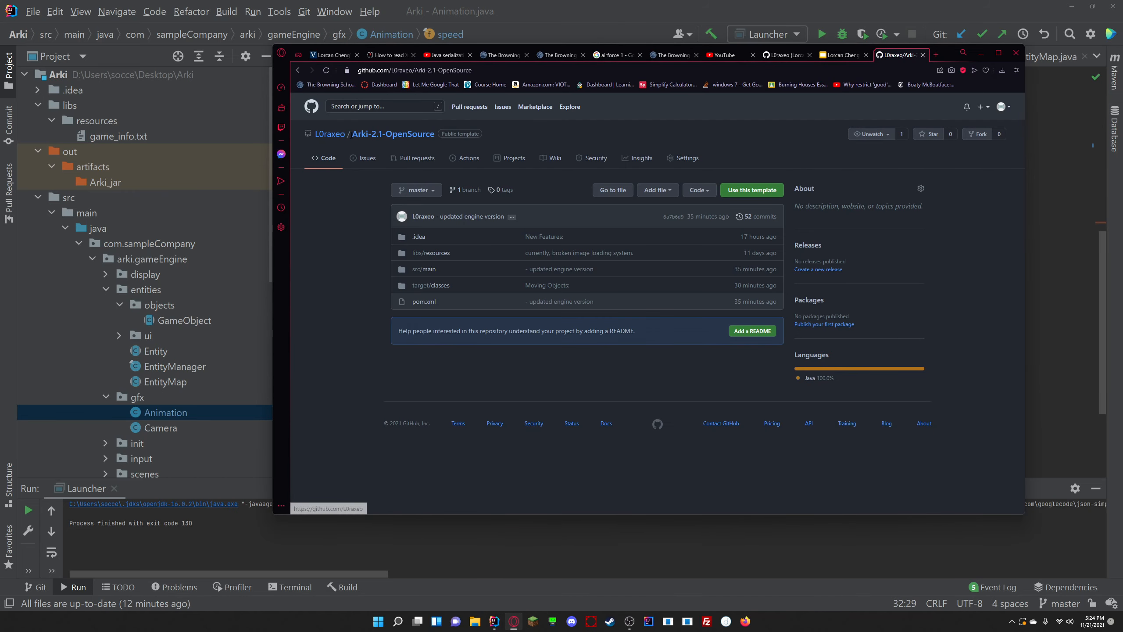
pyautogui.moveTo(392, 134)
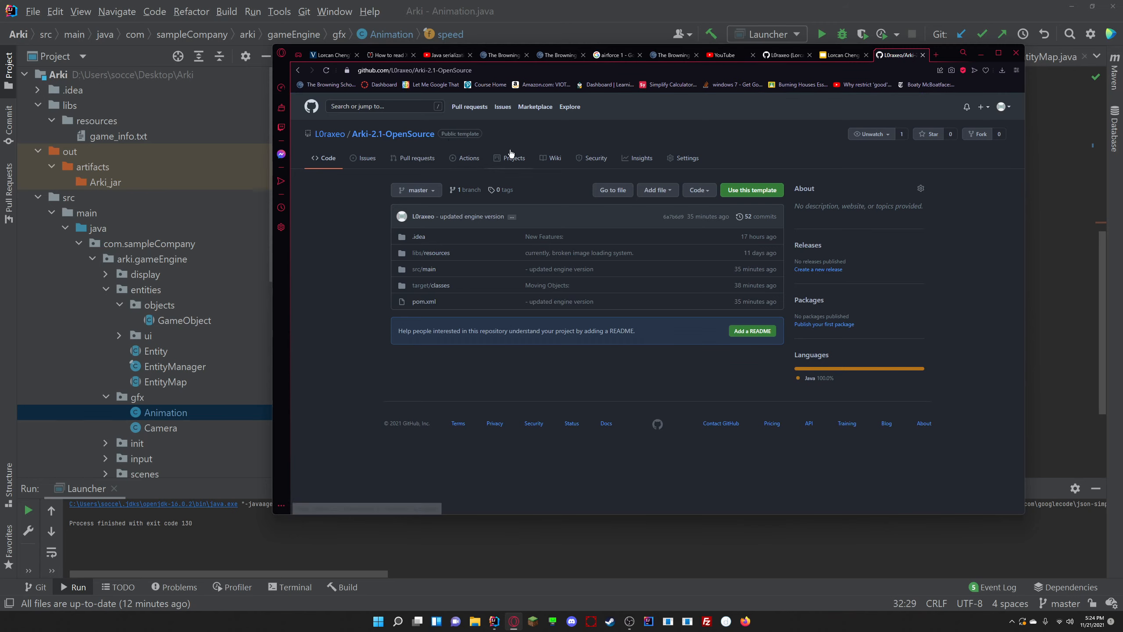
pyautogui.moveTo(501, 140)
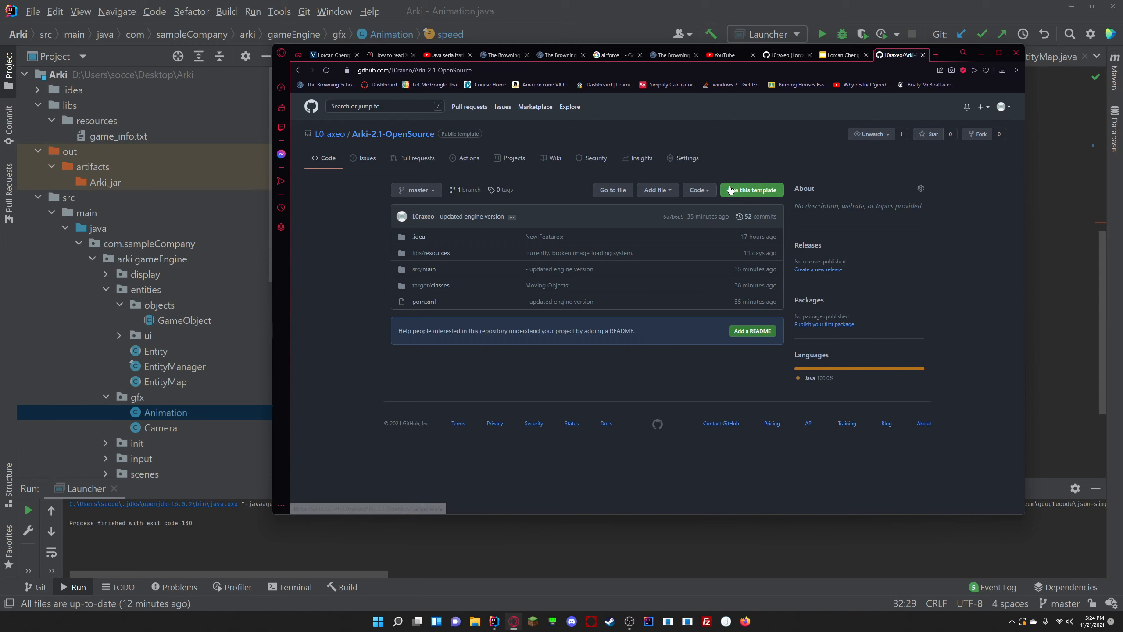
pyautogui.moveTo(783, 180)
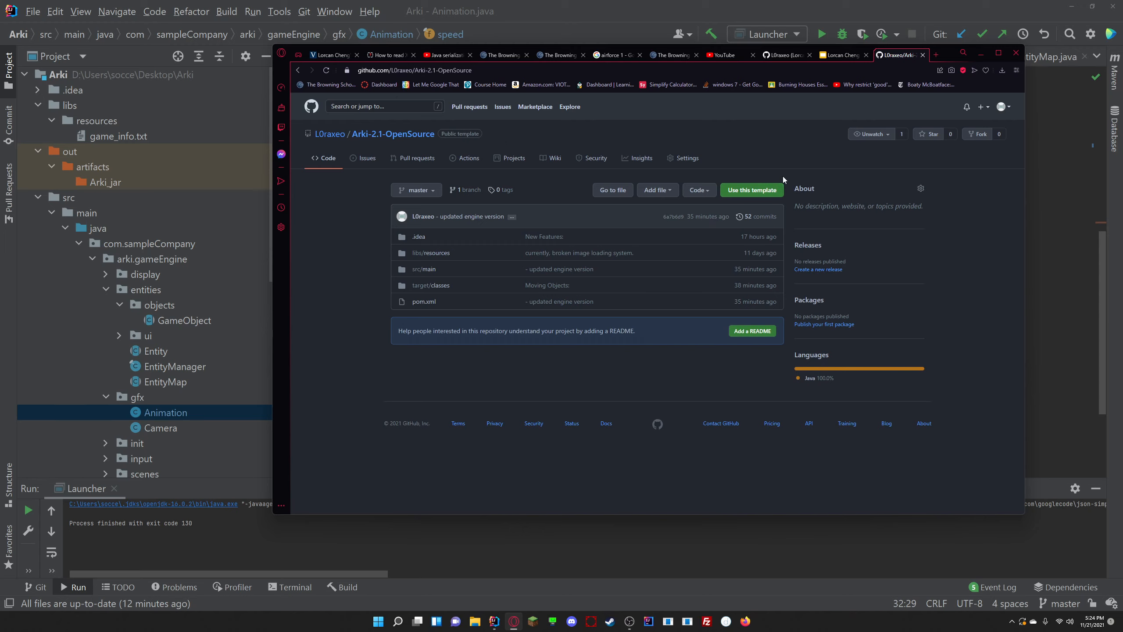
pyautogui.moveTo(761, 178)
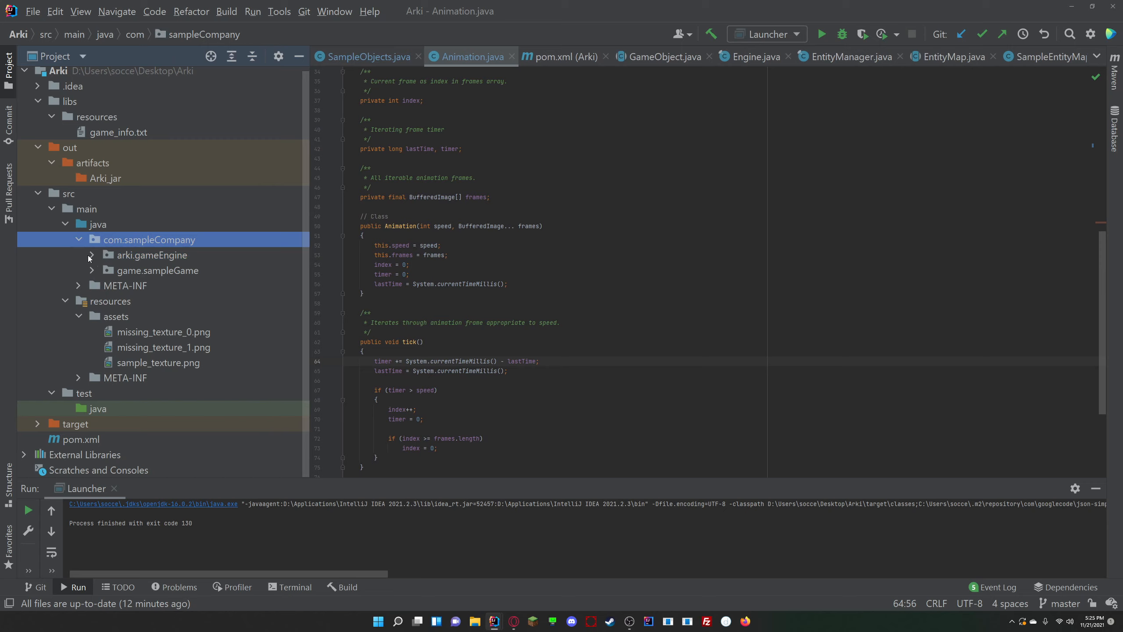
# Expand arki.gameEngine in the project tree to list display, entities, gfx, input, scenes, utils and Engine
pyautogui.click(158, 271)
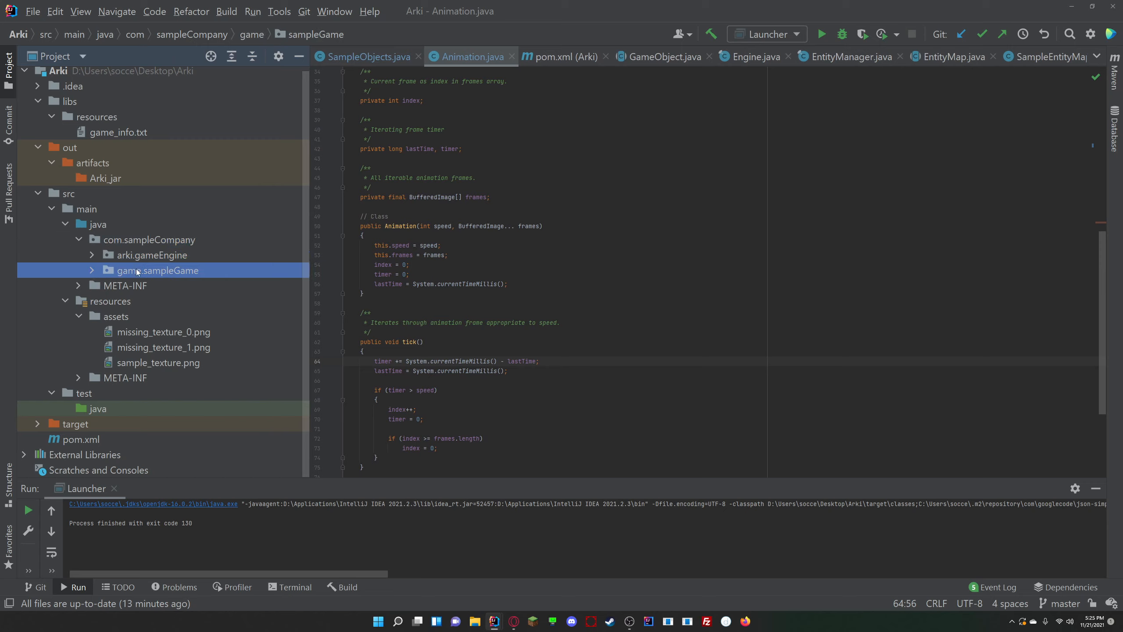
pyautogui.moveTo(118, 256)
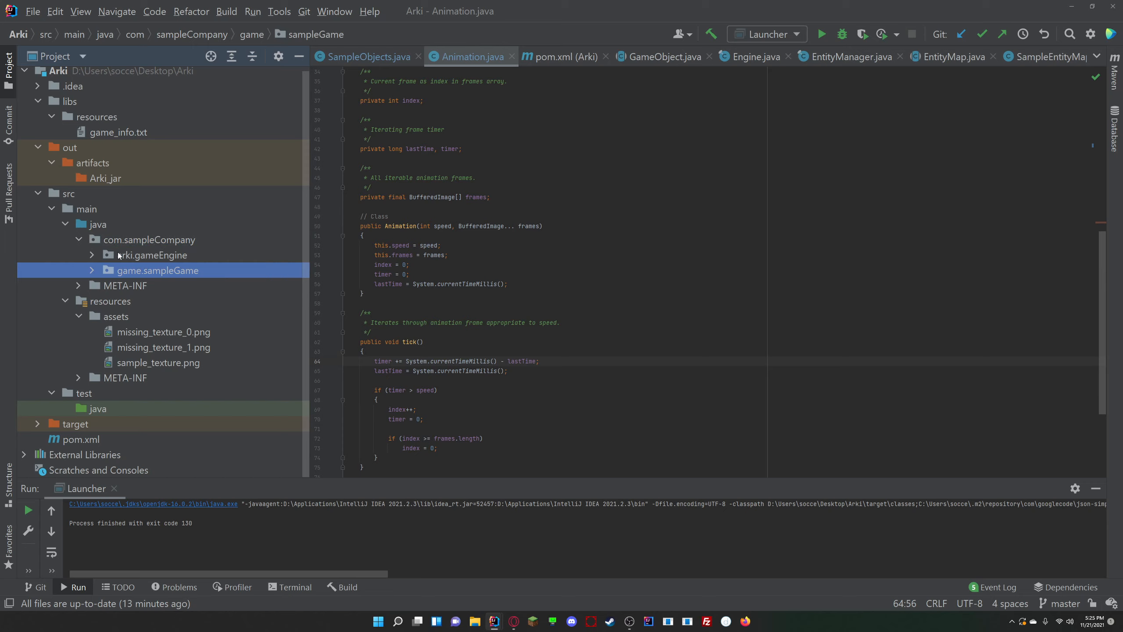
pyautogui.click(148, 239)
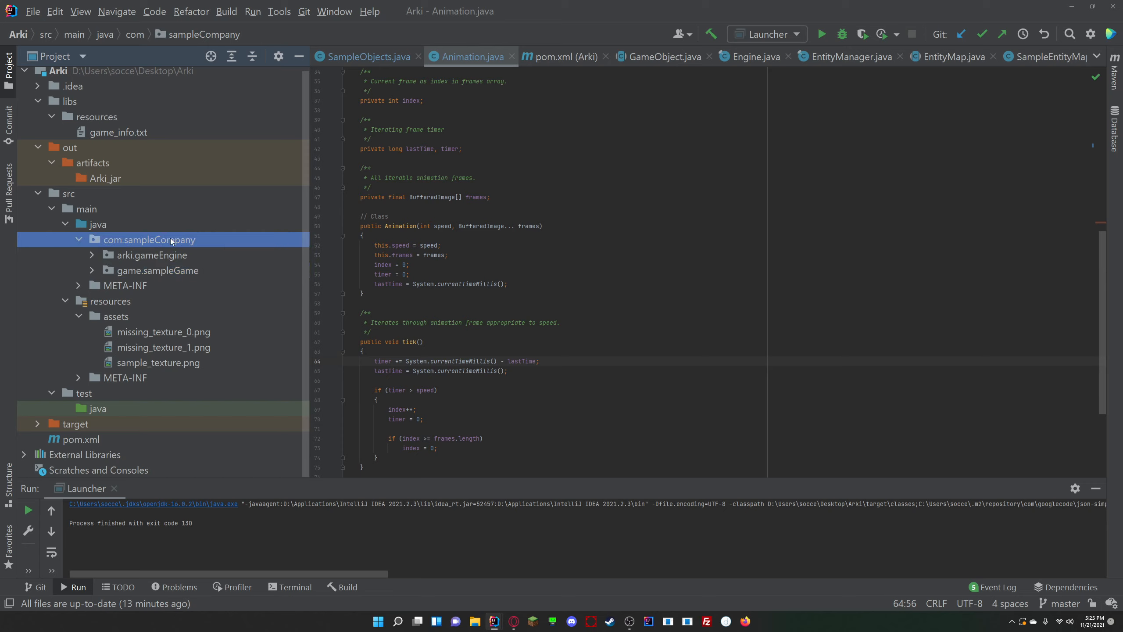
pyautogui.click(158, 271)
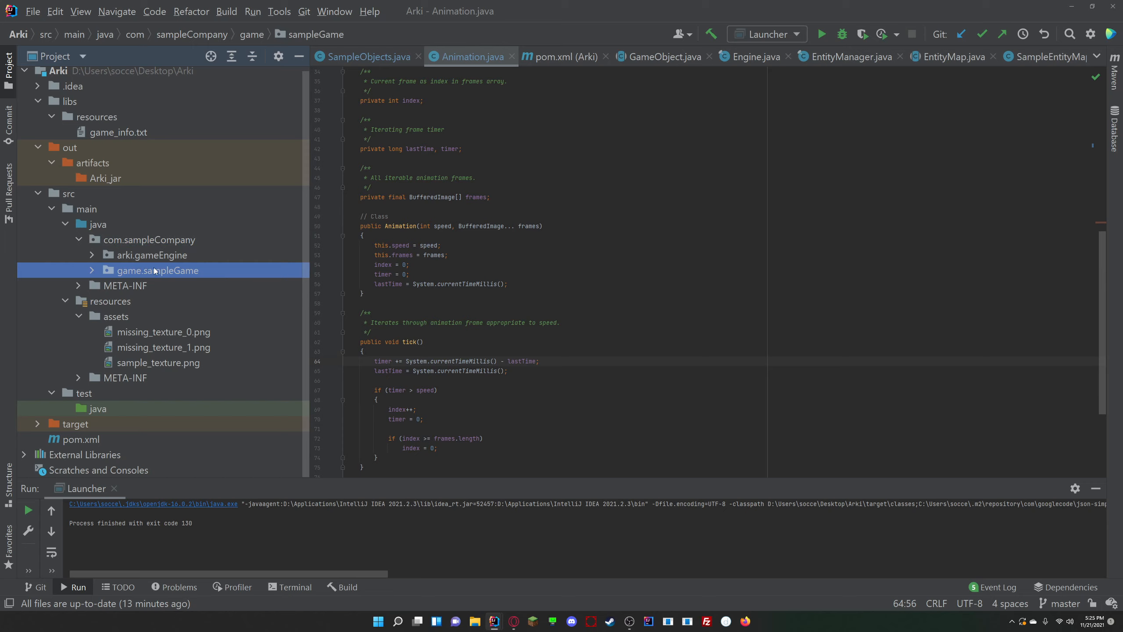
pyautogui.click(151, 255)
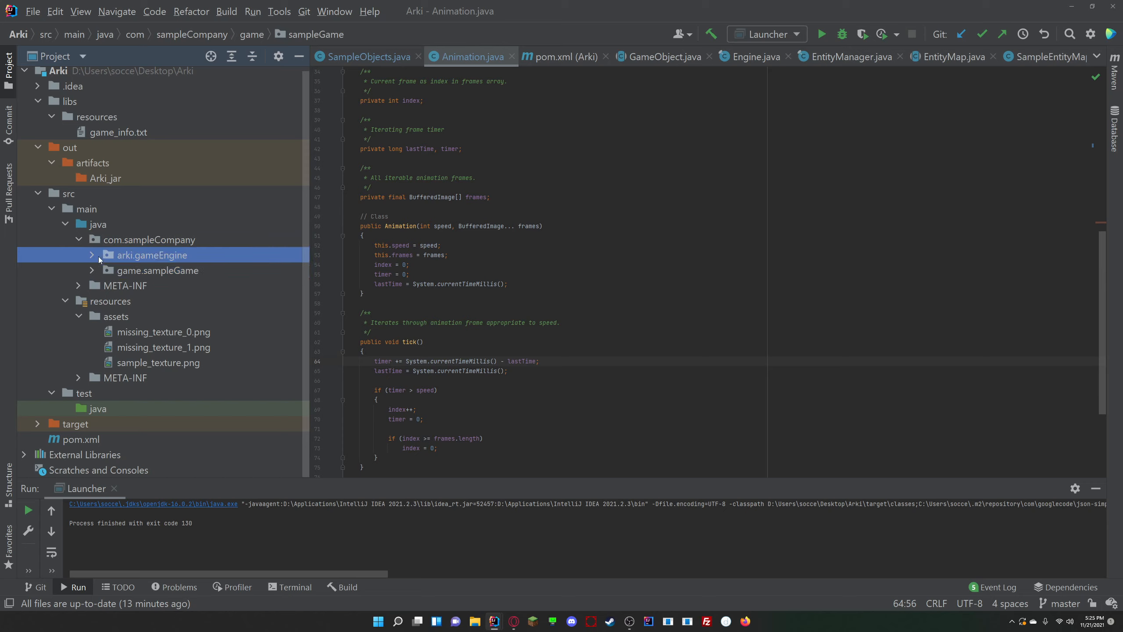
pyautogui.click(91, 256)
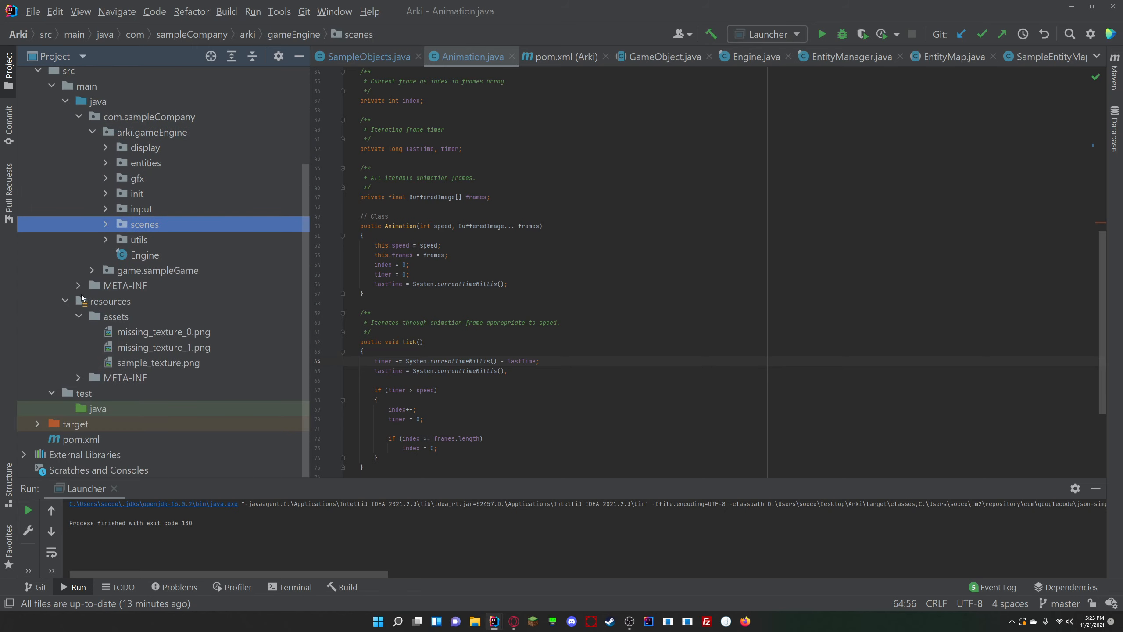
pyautogui.scroll(-3)
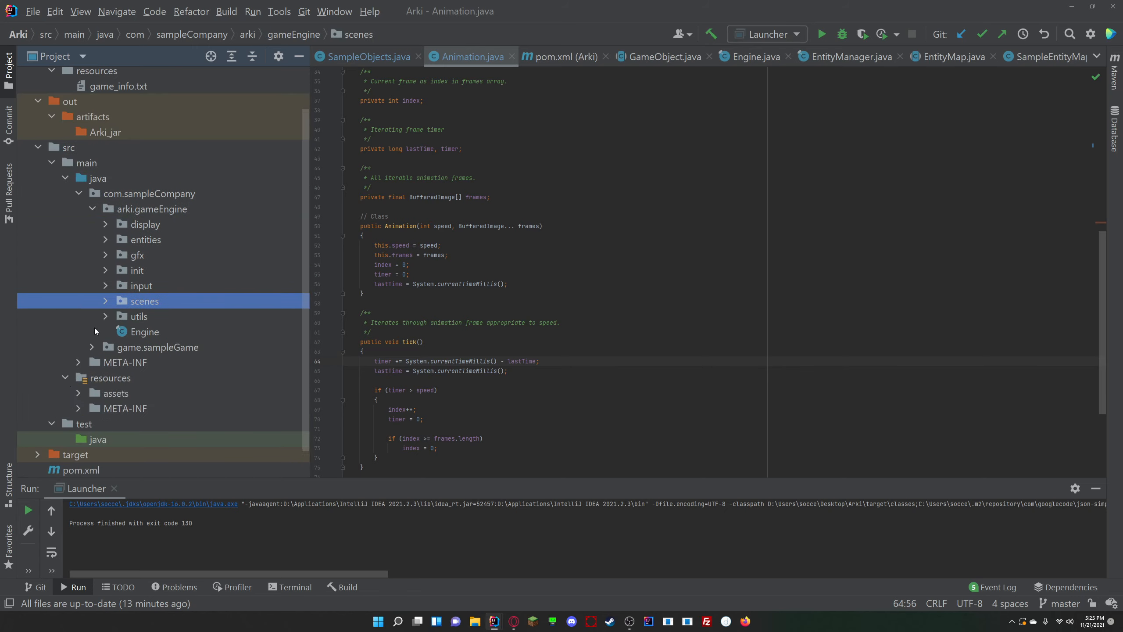
pyautogui.moveTo(232, 272)
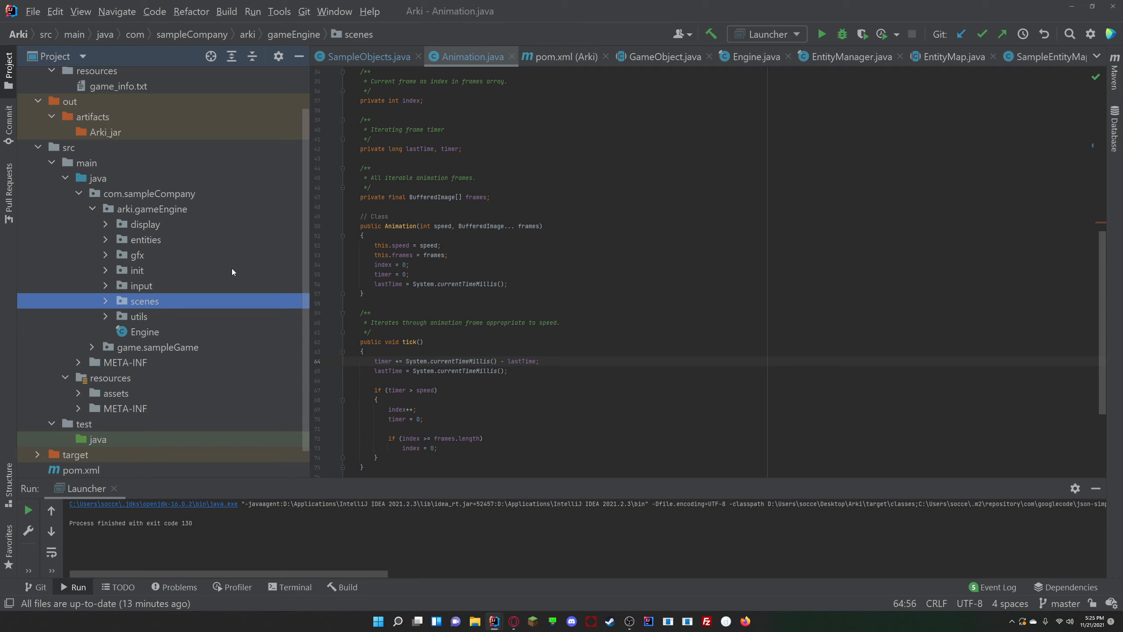
pyautogui.moveTo(261, 304)
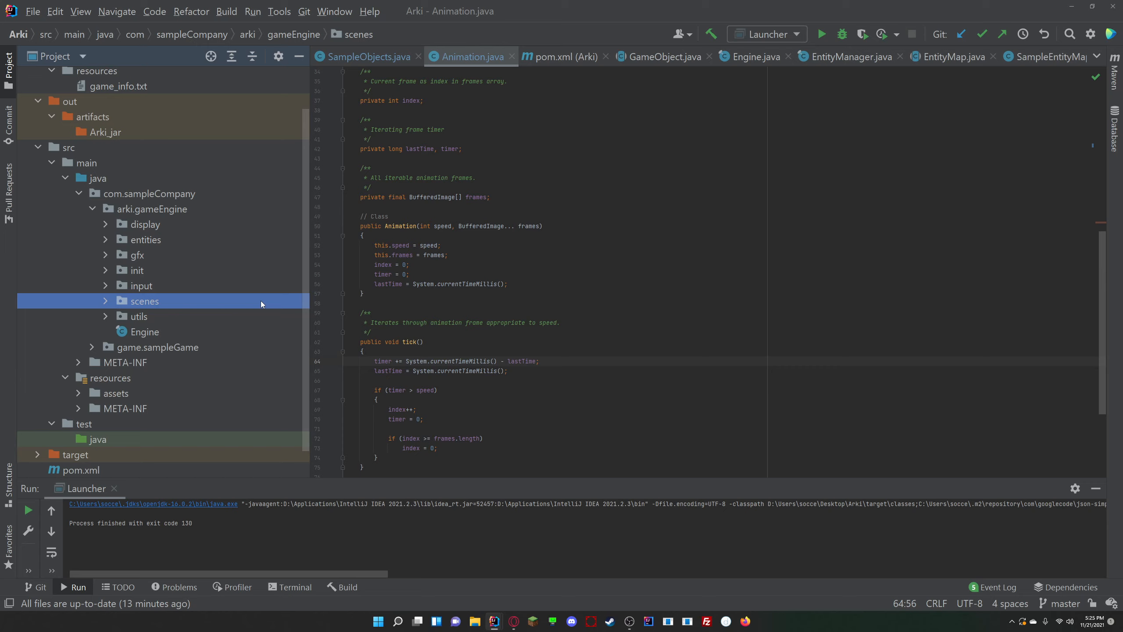
pyautogui.click(32, 12)
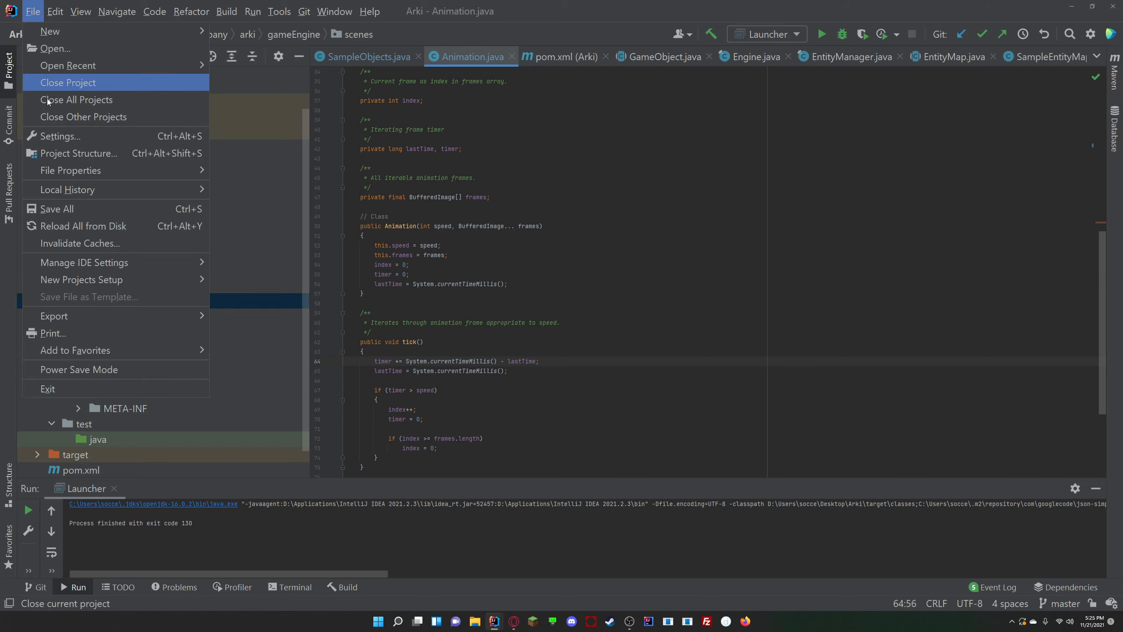
# Review the module dependencies and project libraries in Project Structure
pyautogui.click(76, 154)
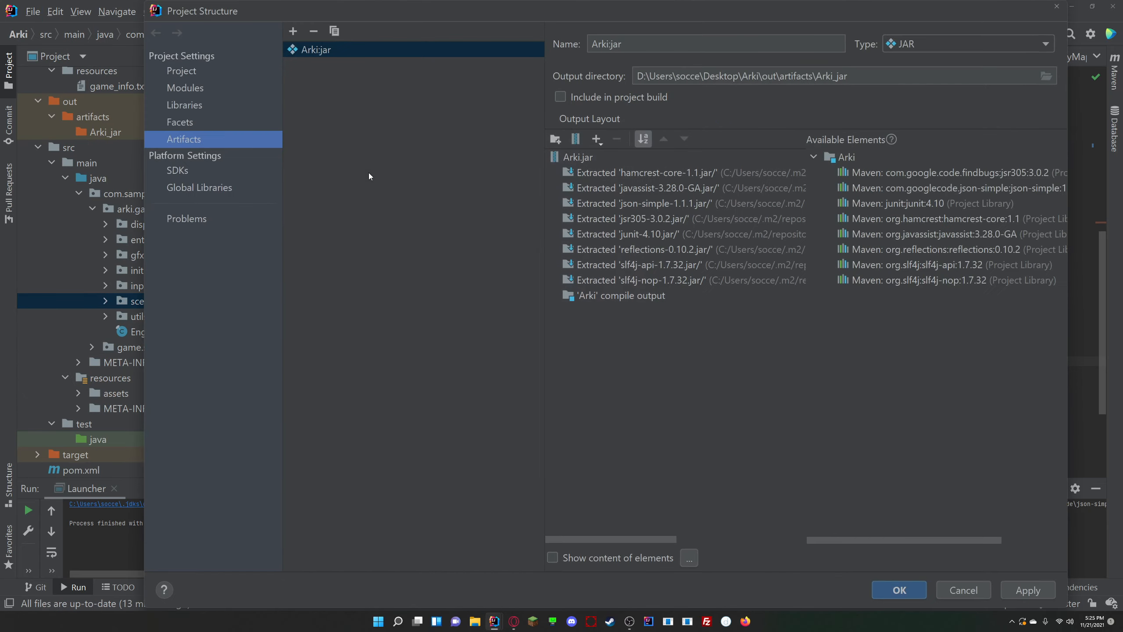
pyautogui.click(185, 105)
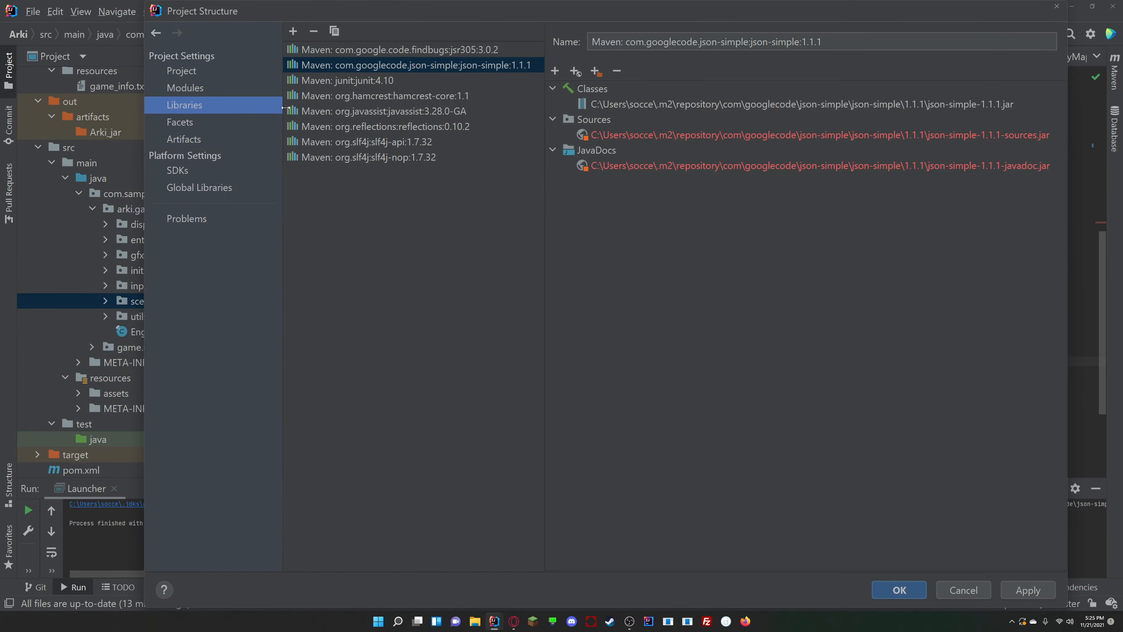
pyautogui.click(185, 88)
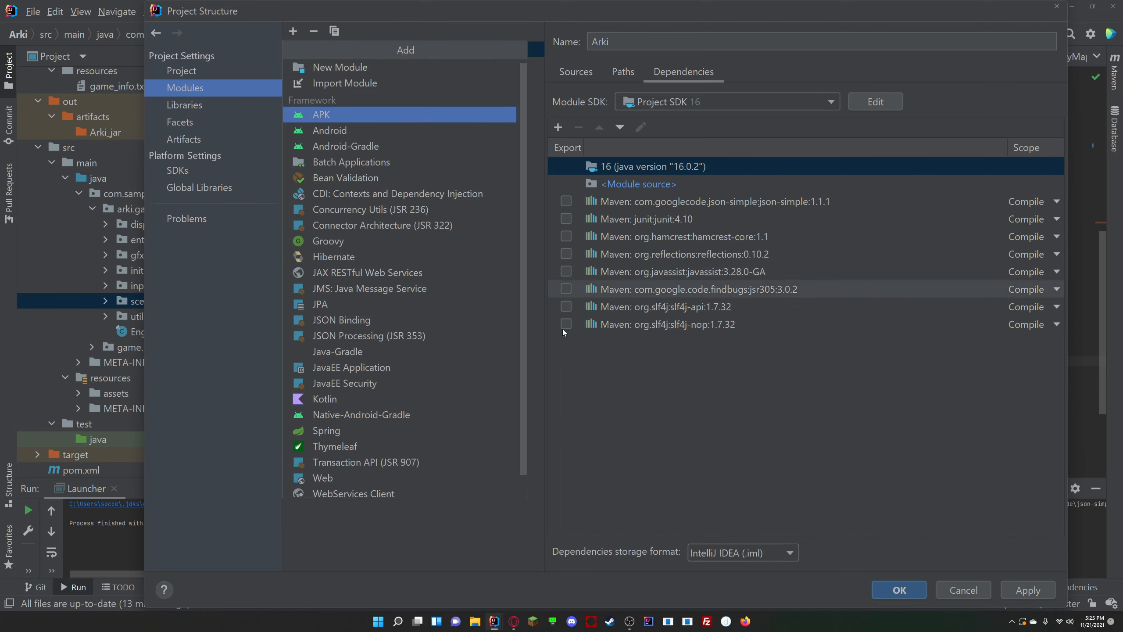
pyautogui.click(185, 104)
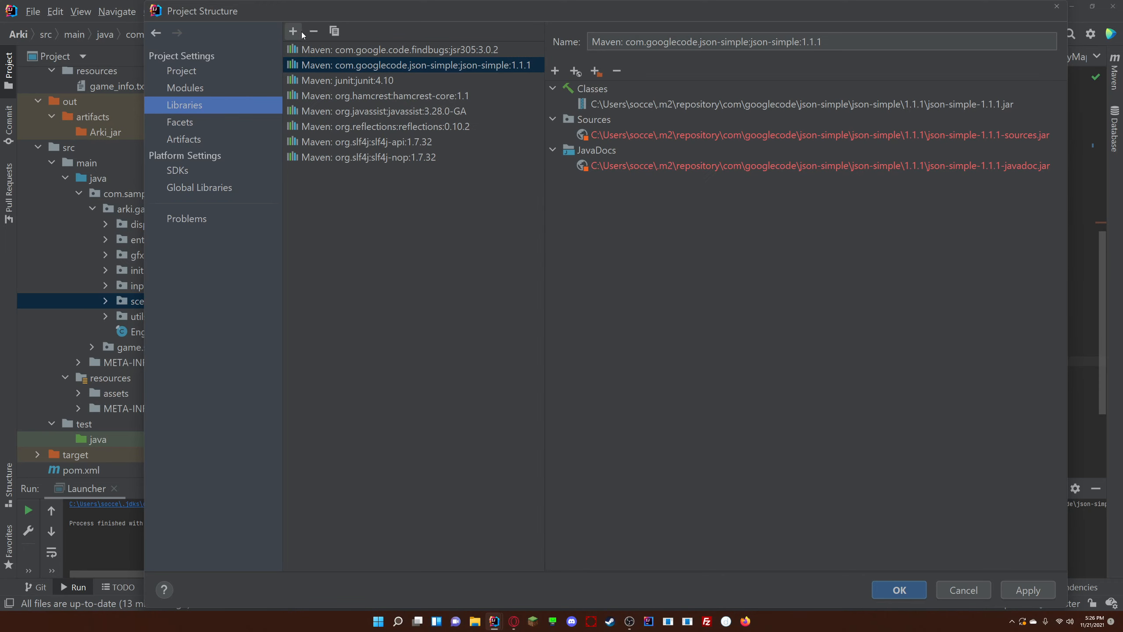
# Start adding a new Java library, browse the Desktop for a jar, and cancel without attaching one
pyautogui.click(292, 31)
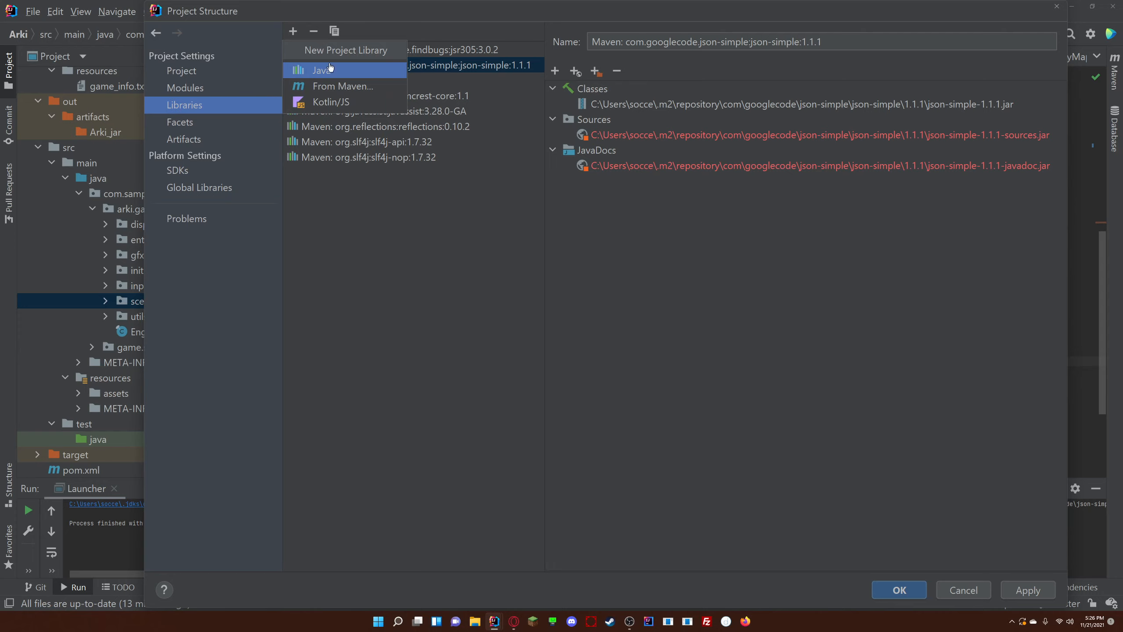
pyautogui.moveTo(377, 72)
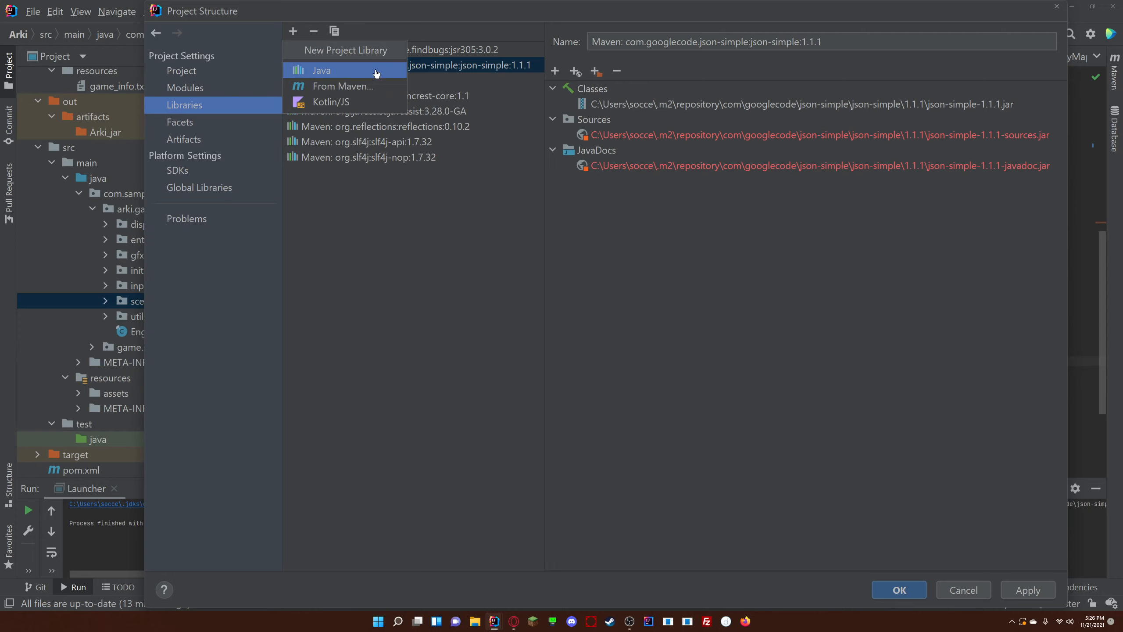
pyautogui.moveTo(371, 74)
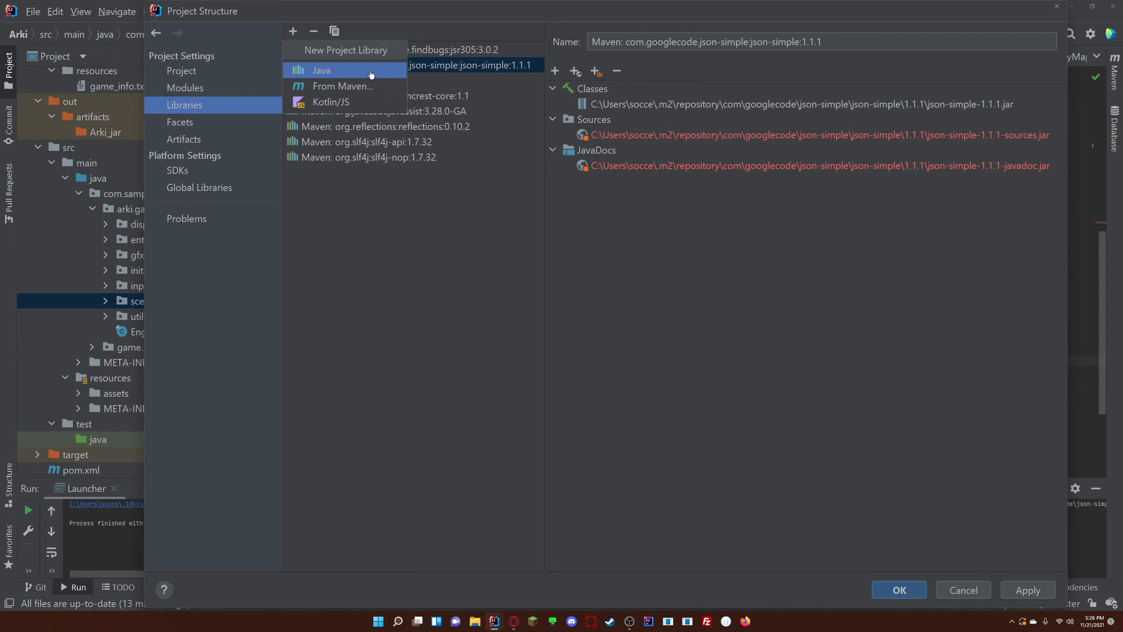
pyautogui.moveTo(349, 77)
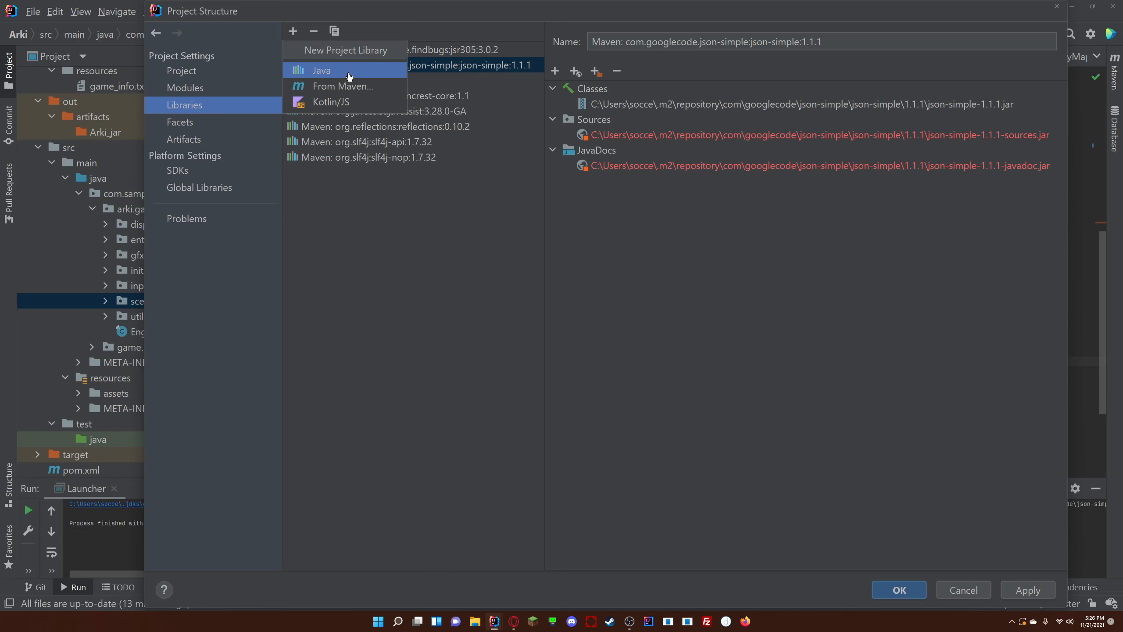
pyautogui.click(321, 70)
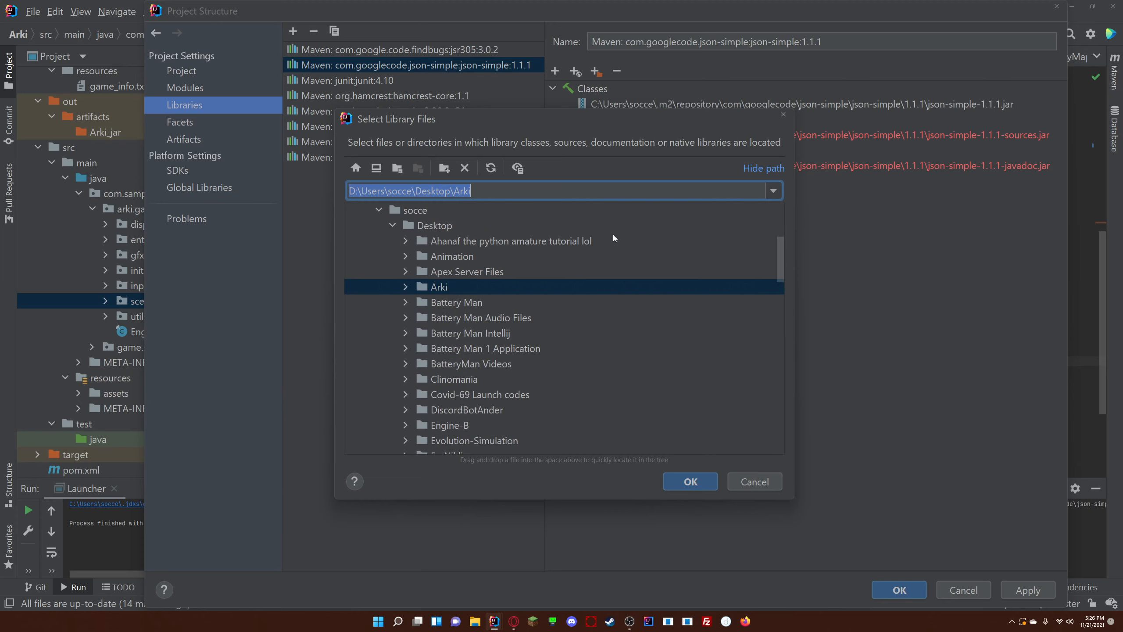
pyautogui.scroll(-3)
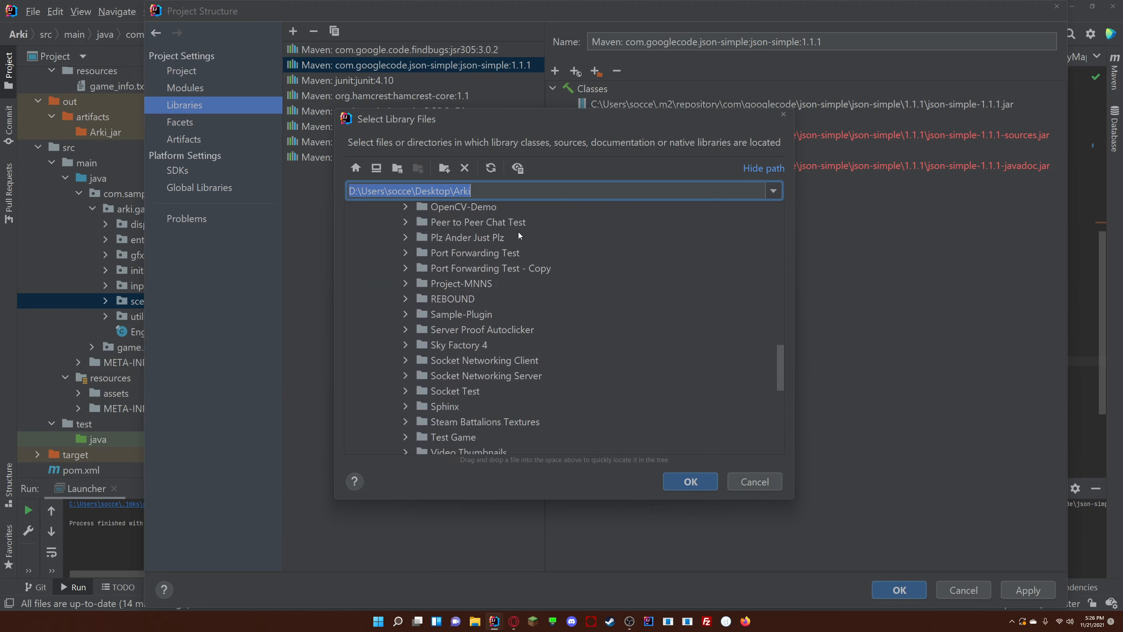
pyautogui.scroll(-3)
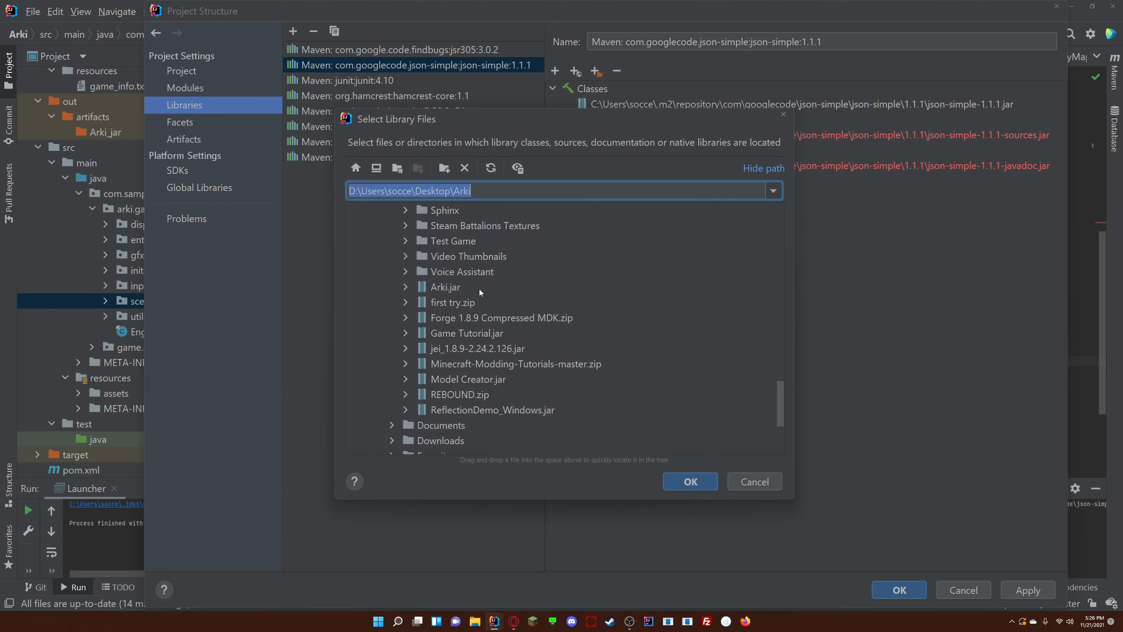
pyautogui.click(445, 287)
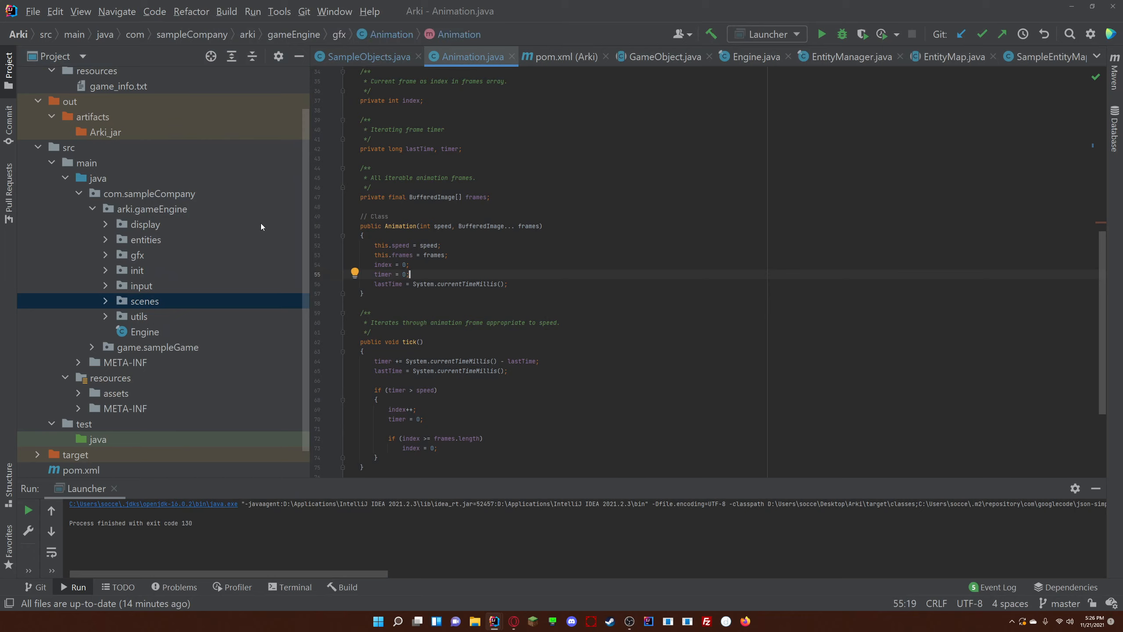
pyautogui.moveTo(252, 230)
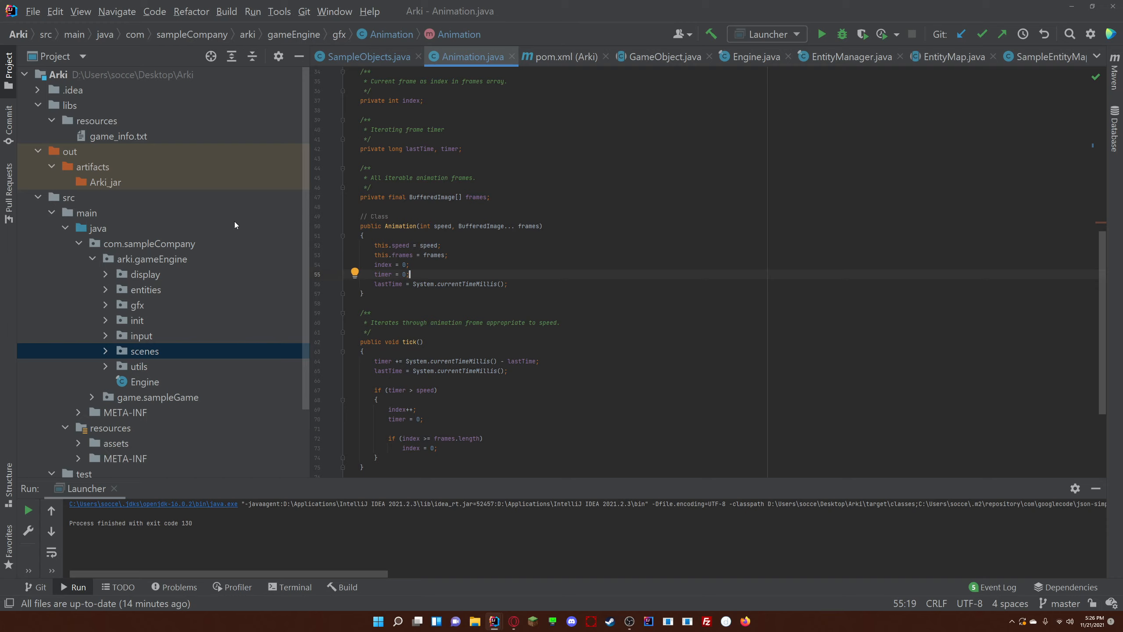
pyautogui.moveTo(130, 458)
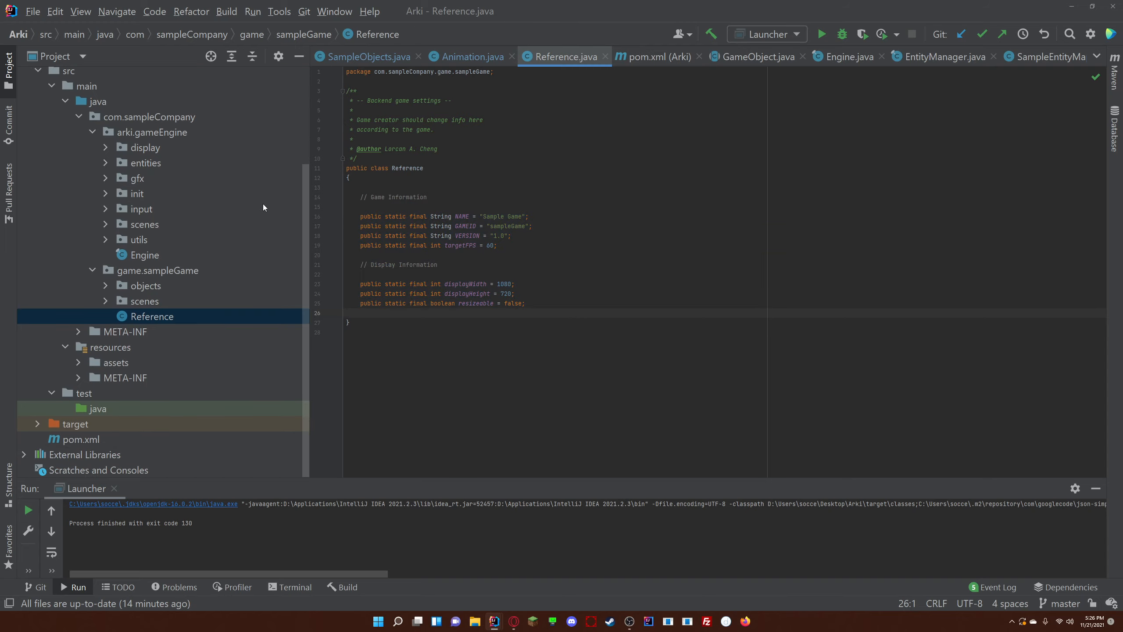
# Scroll the project tree toward the sample game's Reference class
pyautogui.scroll(-3)
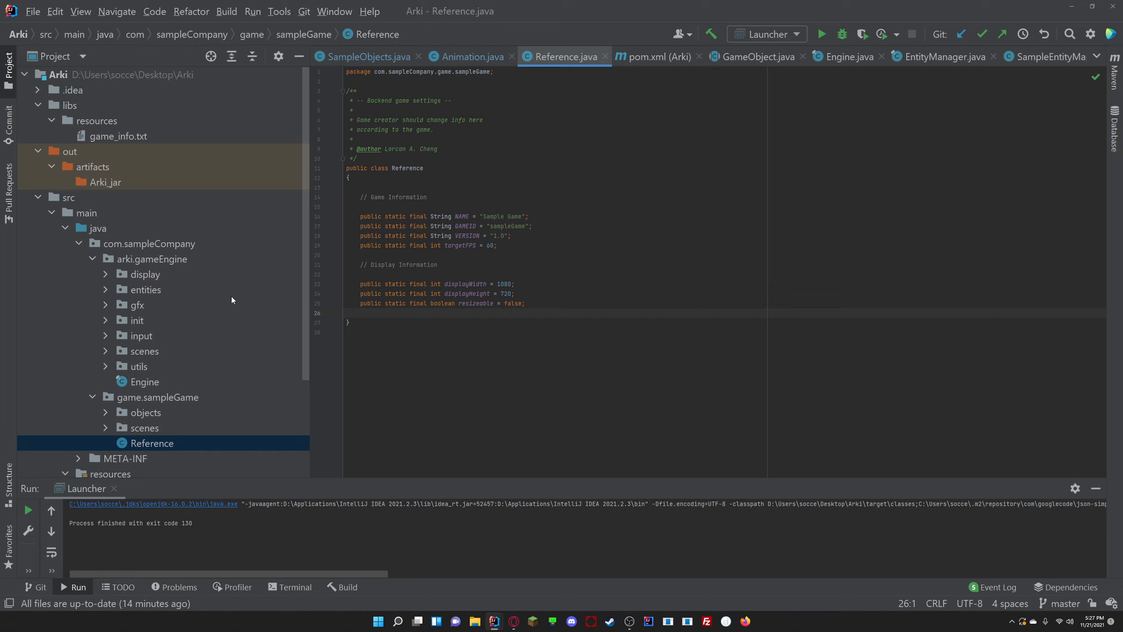
pyautogui.moveTo(243, 299)
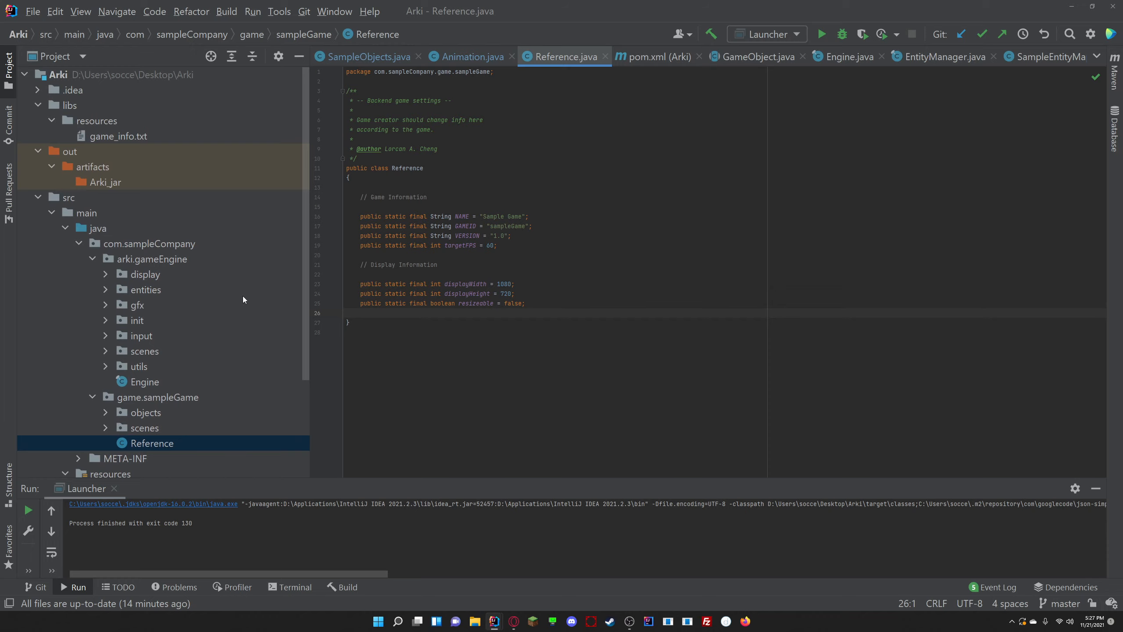
pyautogui.moveTo(159, 136)
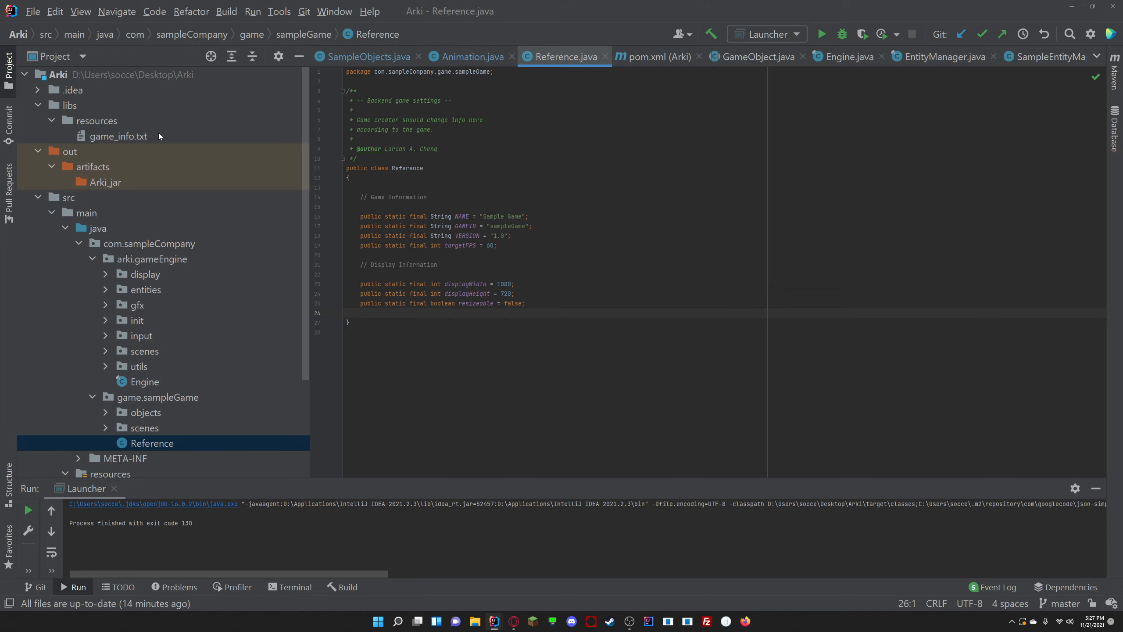
# Show game_info.txt (Sample Game, sampleGame, 1.0), reopen Reference, then open the Engine class
pyautogui.doubleClick(119, 136)
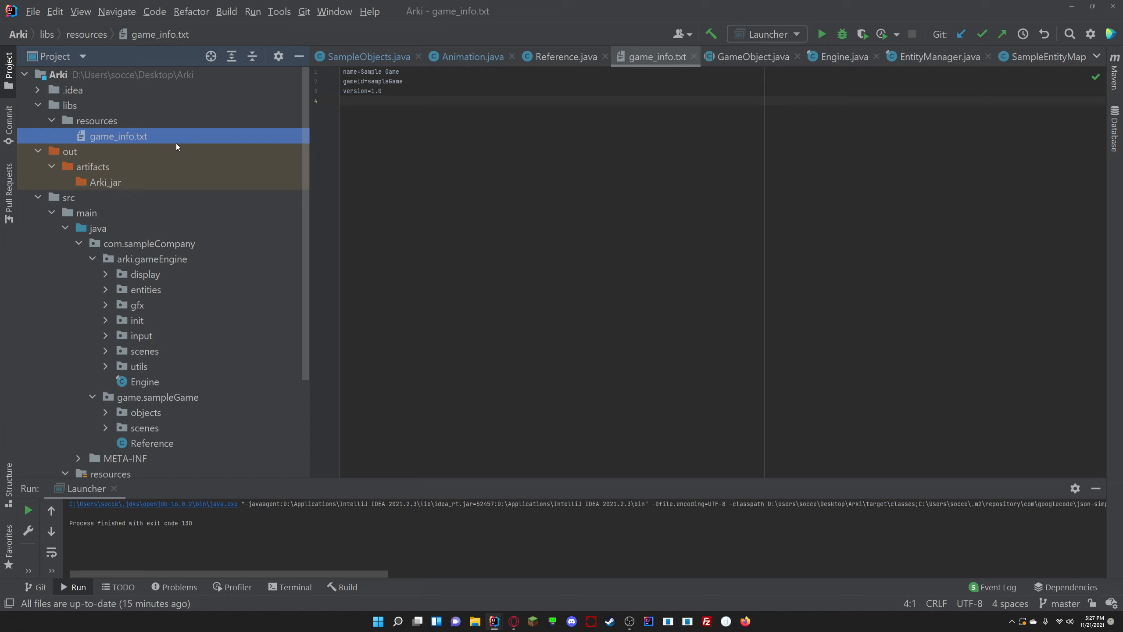
pyautogui.click(427, 91)
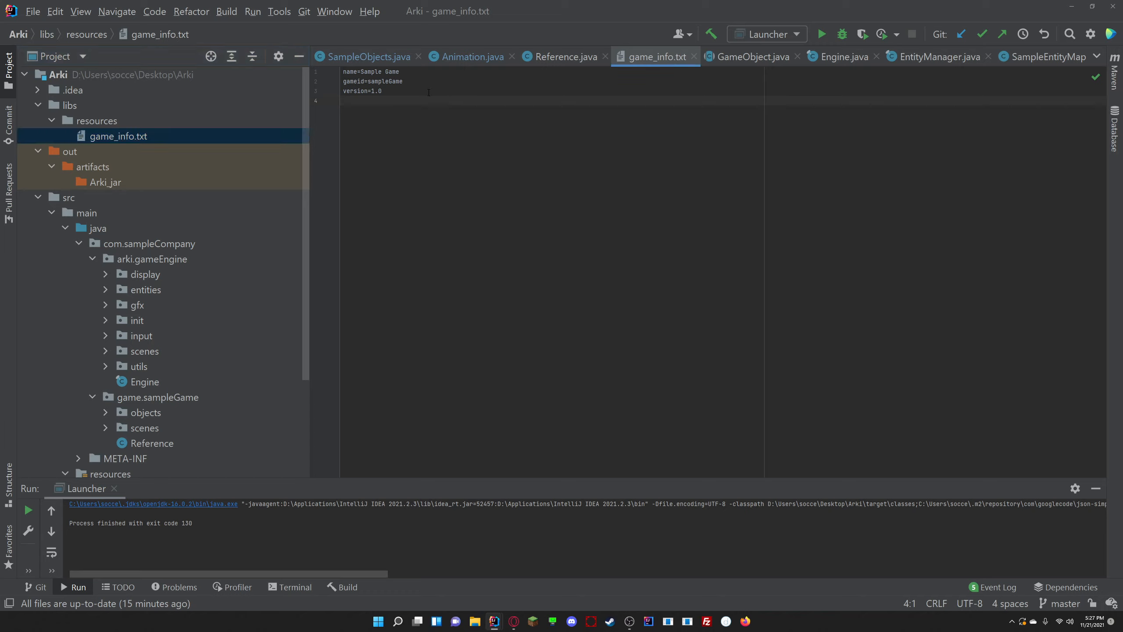
pyautogui.click(151, 442)
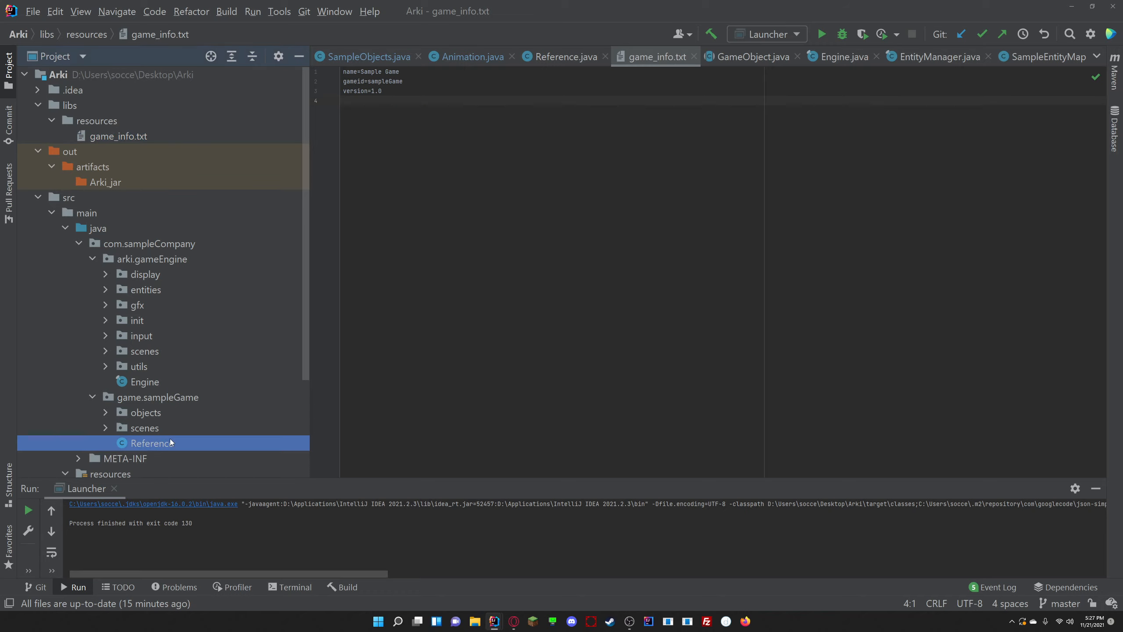
pyautogui.doubleClick(151, 443)
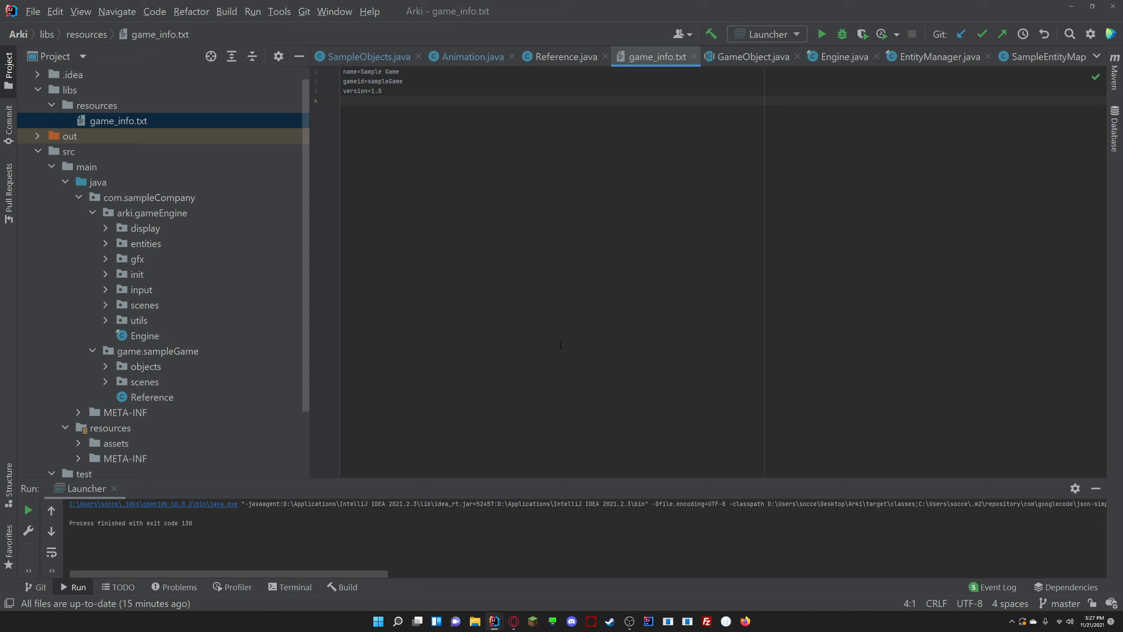
pyautogui.click(139, 321)
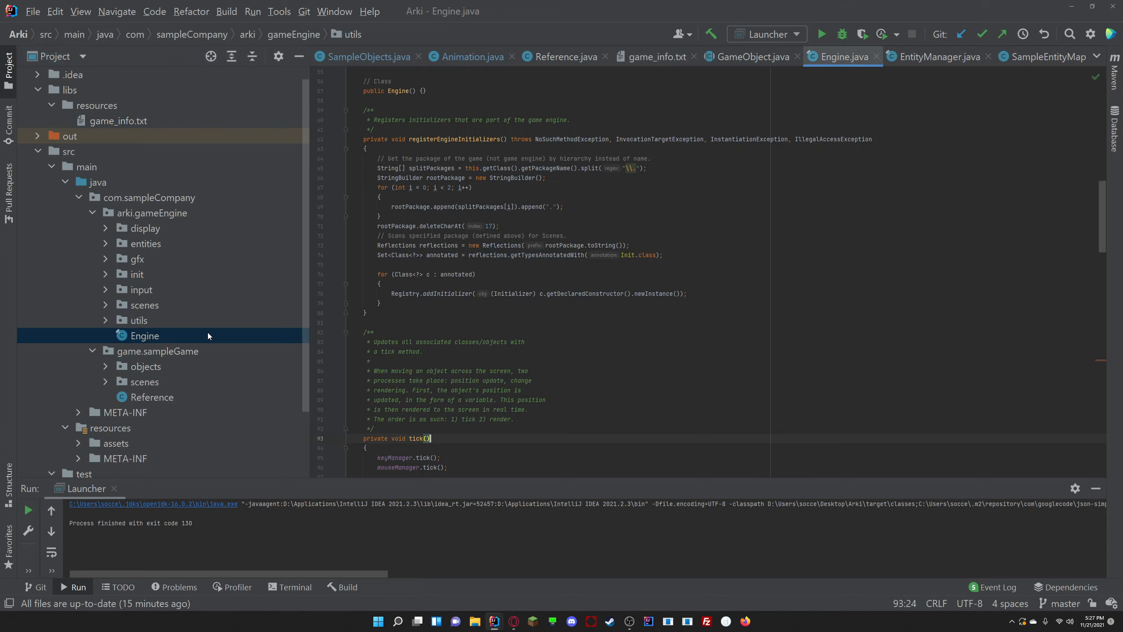
# Review Engine.java's render and run methods and launch the Launcher configuration to build the engine
pyautogui.click(426, 438)
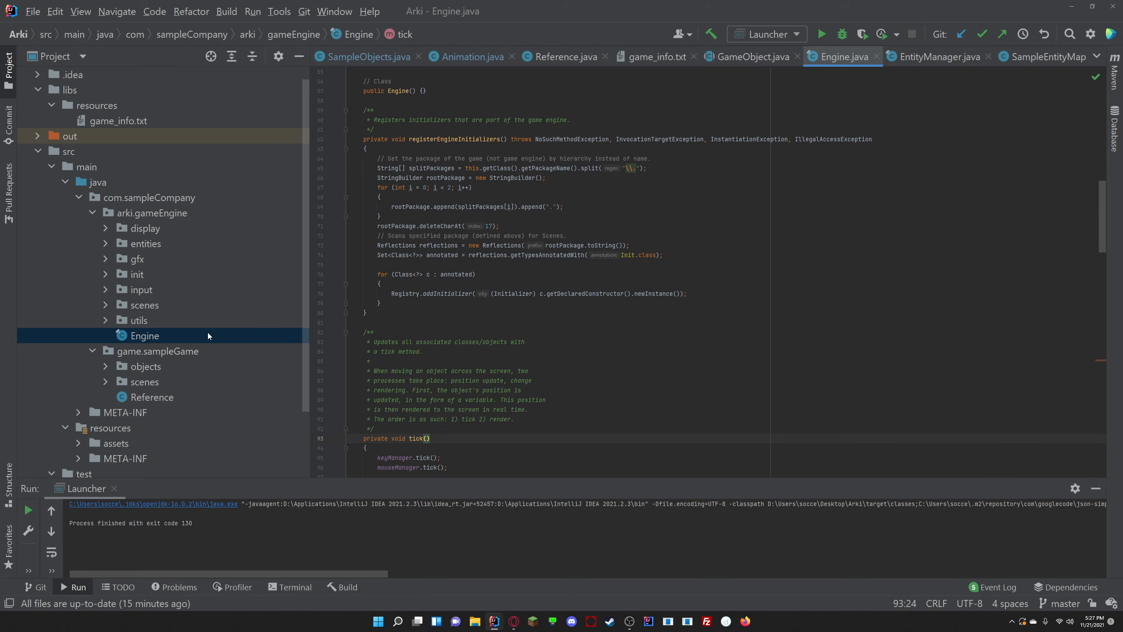
pyautogui.scroll(-3)
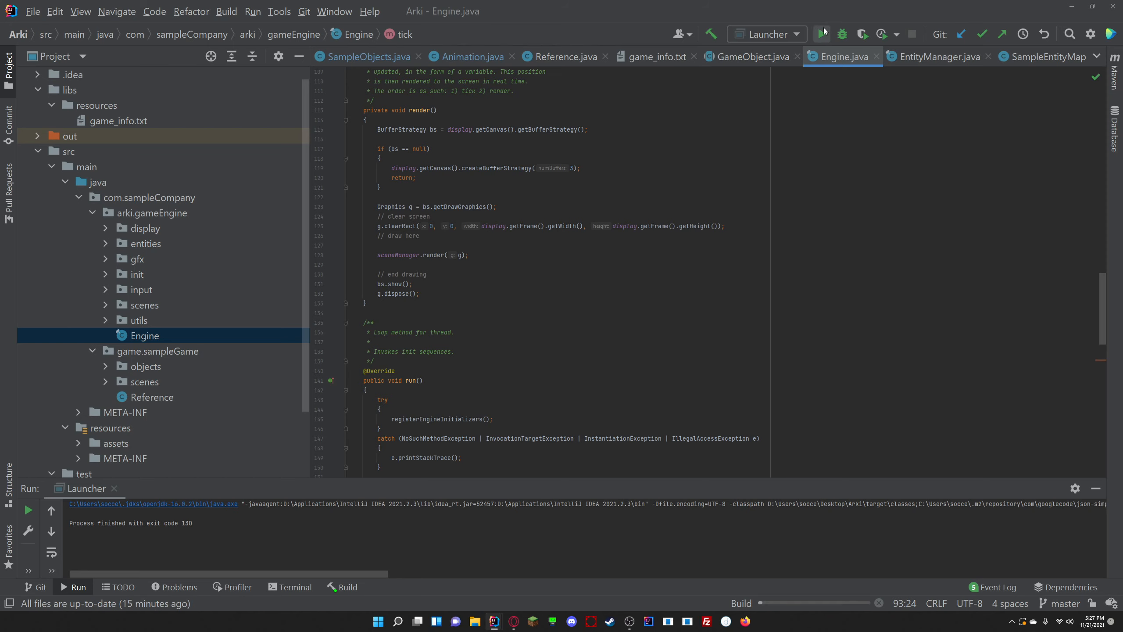
pyautogui.click(822, 33)
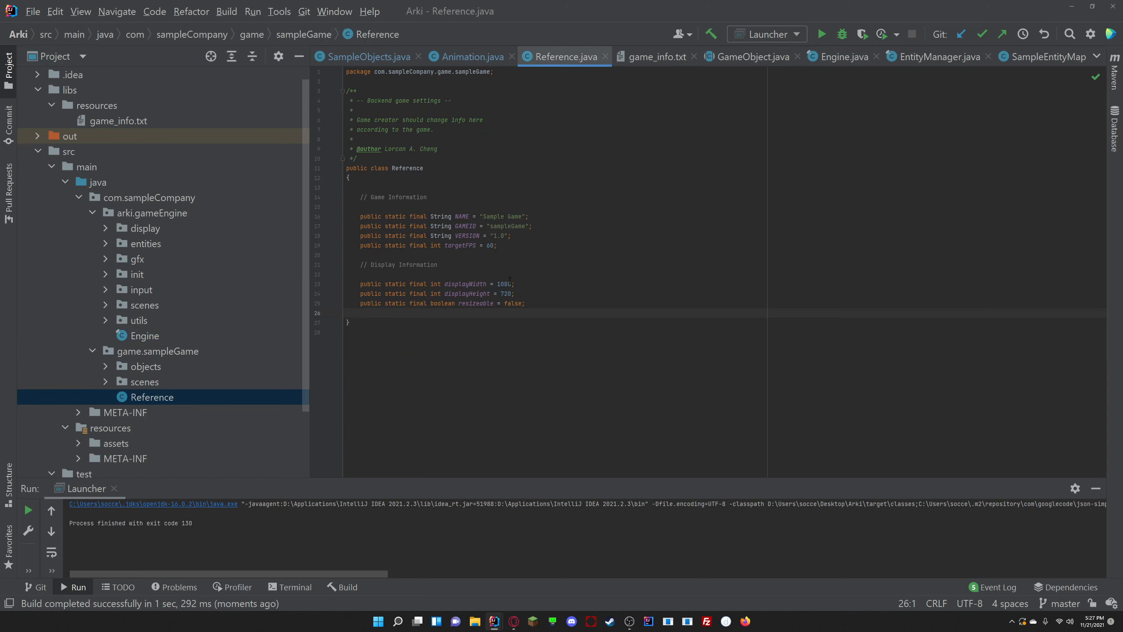
pyautogui.write('1920')
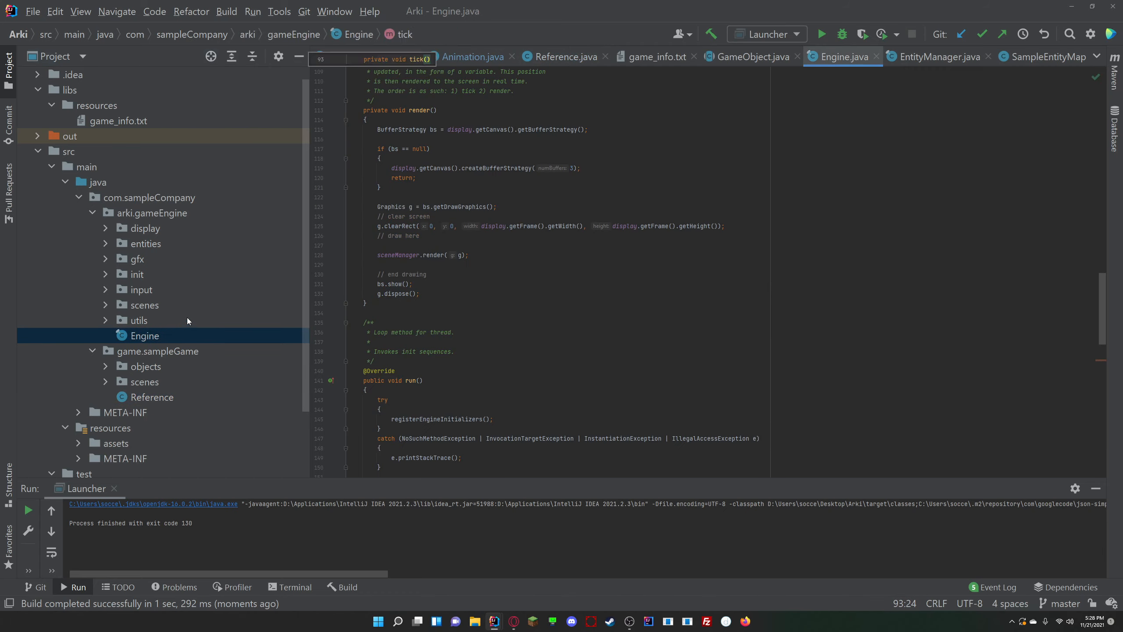
pyautogui.moveTo(104, 266)
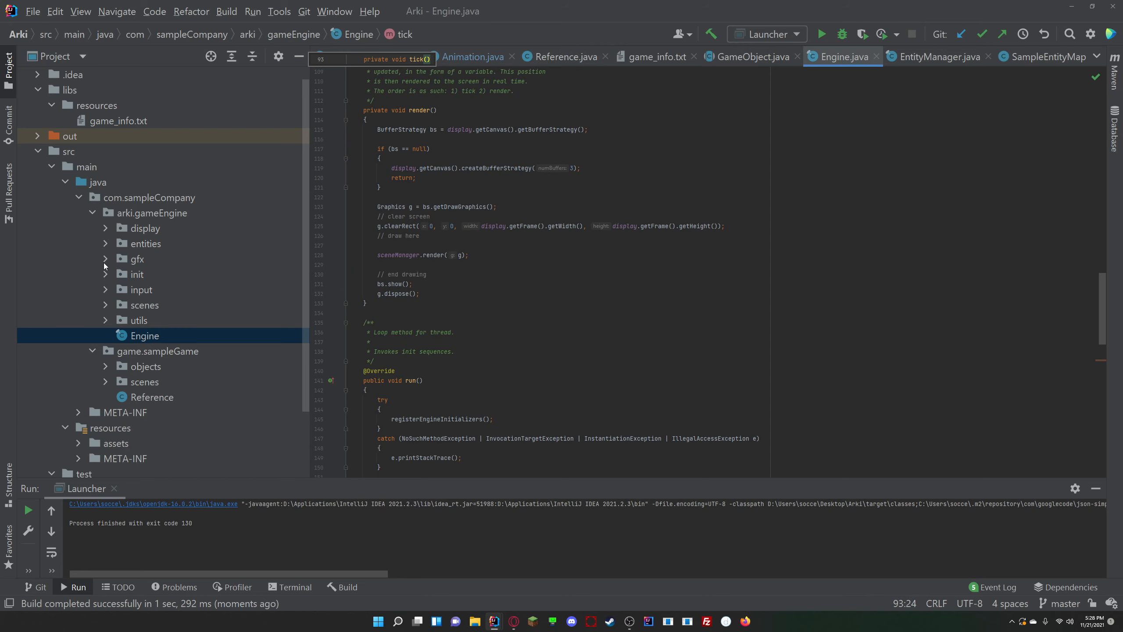